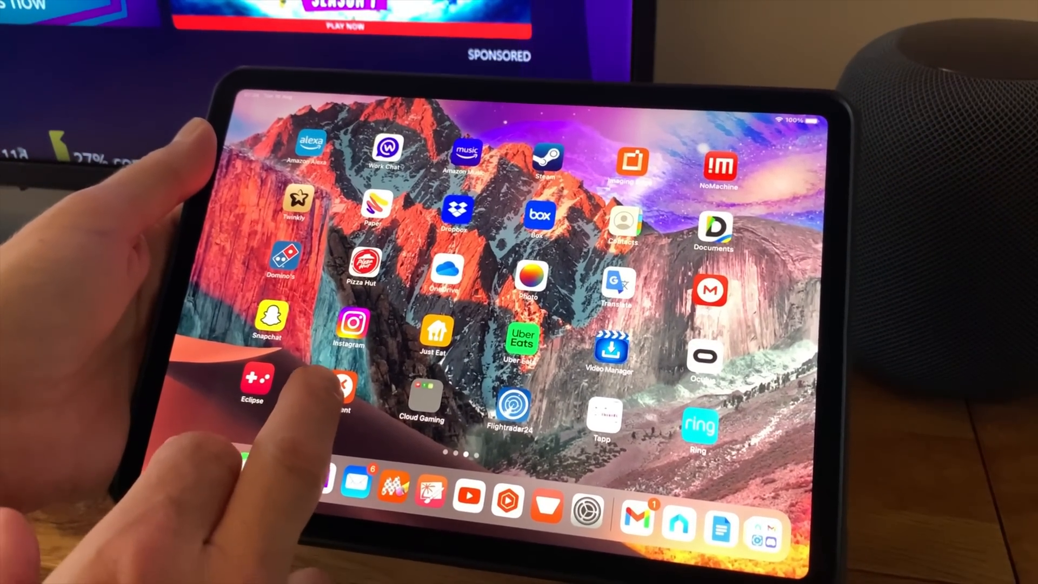
- Save the pi user account and password for the Raspberry Pi connection
{"action": "left_click", "coordinate": [721, 164]}
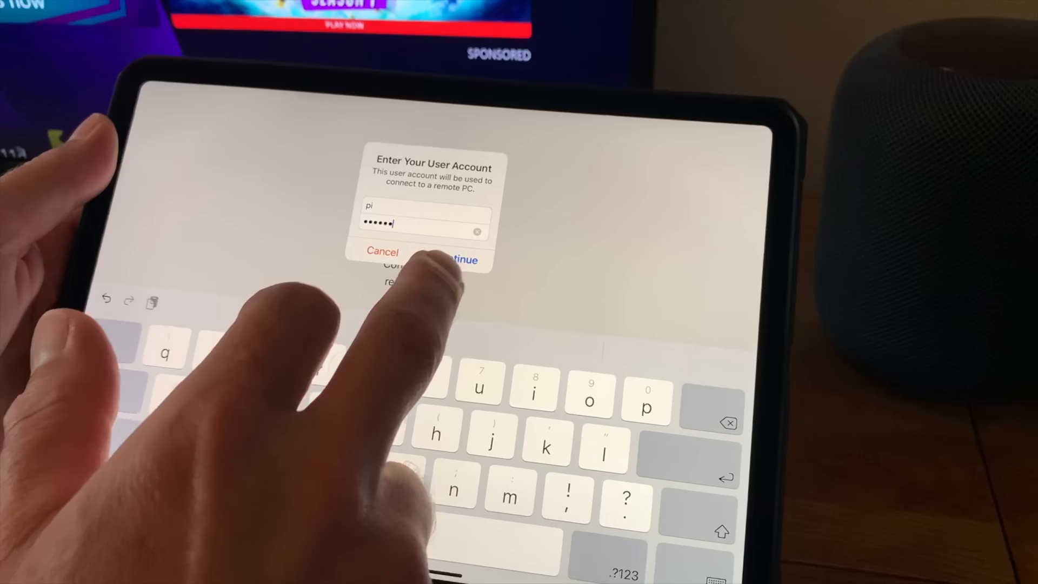
{"action": "left_click", "coordinate": [462, 260]}
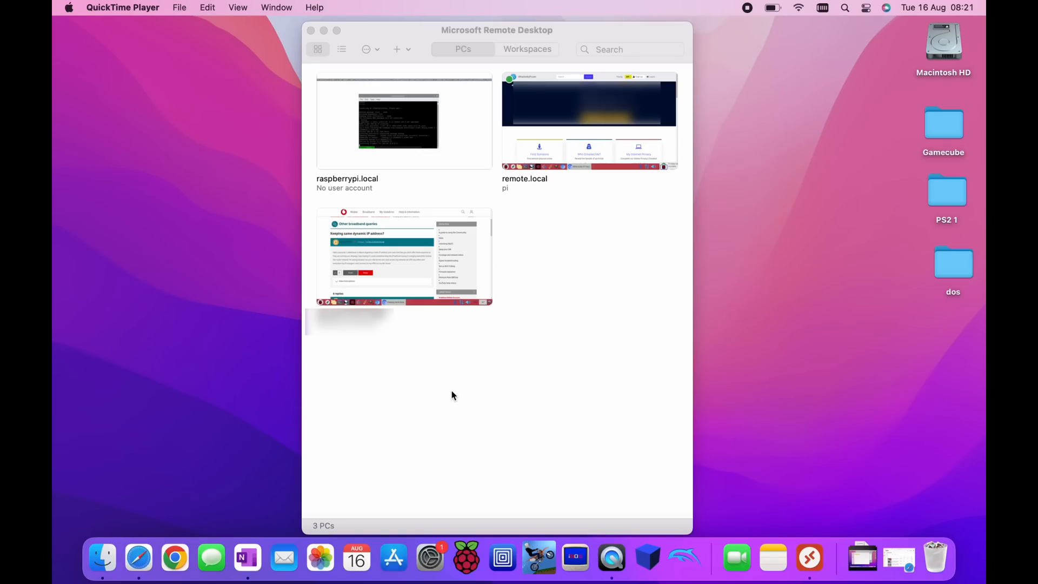
{"action": "mouse_move", "coordinate": [613, 338]}
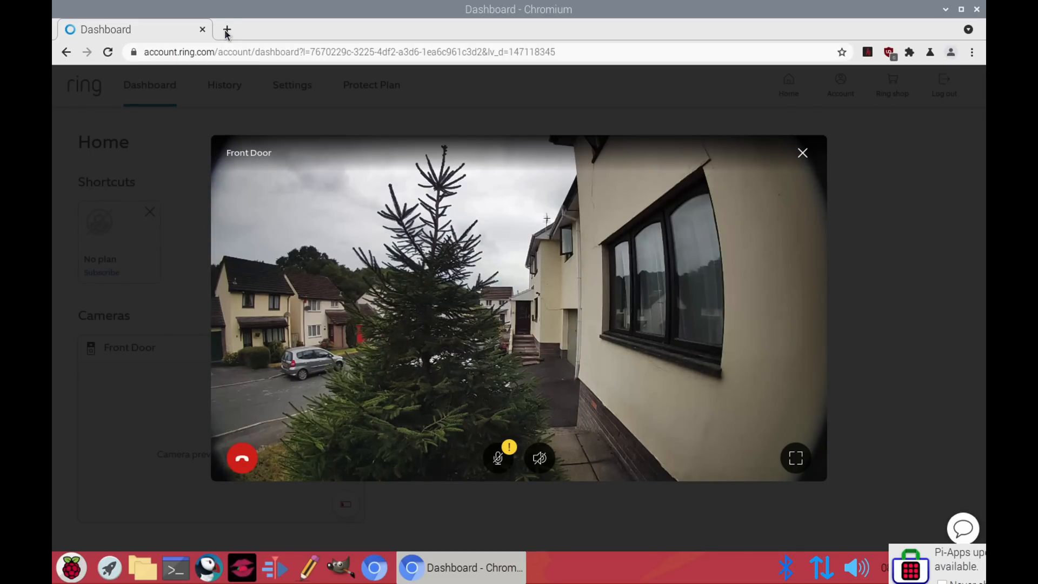
- Start a new Chromium tab for the motionEye camera page at 192.168.1.143
{"action": "left_click", "coordinate": [228, 30]}
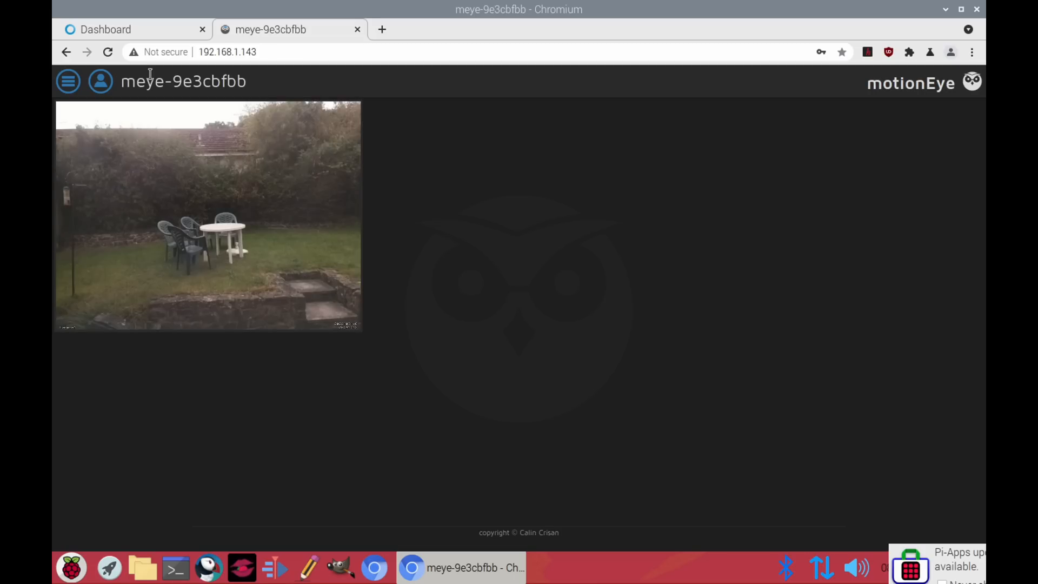
{"action": "mouse_move", "coordinate": [939, 9]}
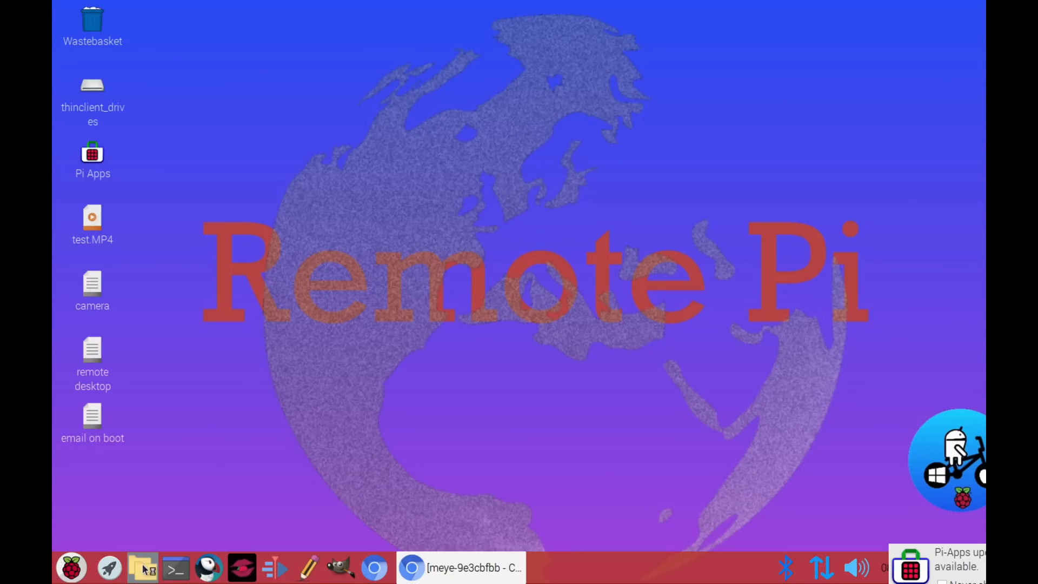
- Browse the local network in File Manager and connect to the WDMyCloud drive anonymously
{"action": "left_click", "coordinate": [142, 566]}
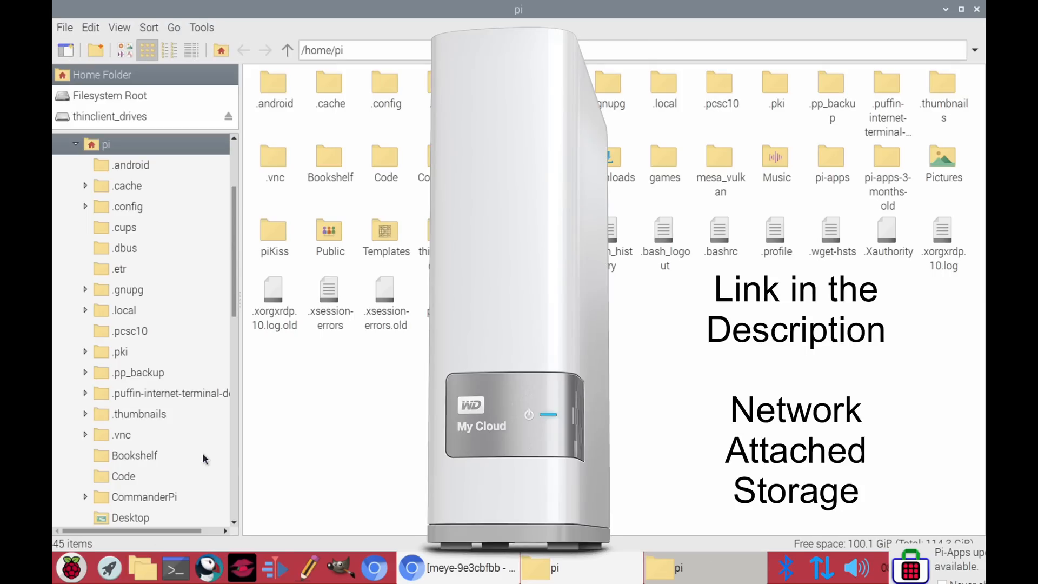
{"action": "left_click", "coordinate": [173, 28]}
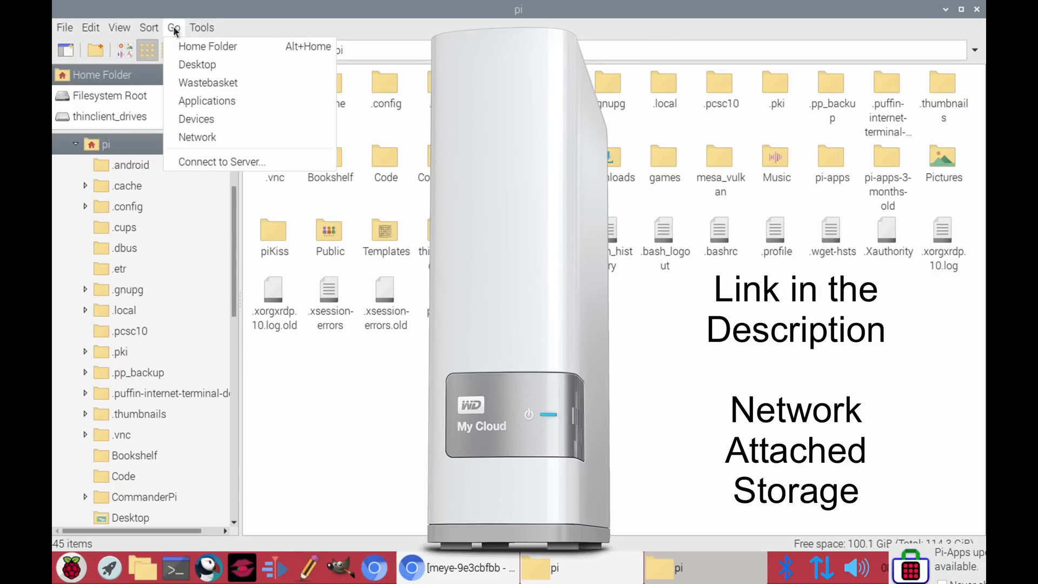
{"action": "mouse_move", "coordinate": [197, 138]}
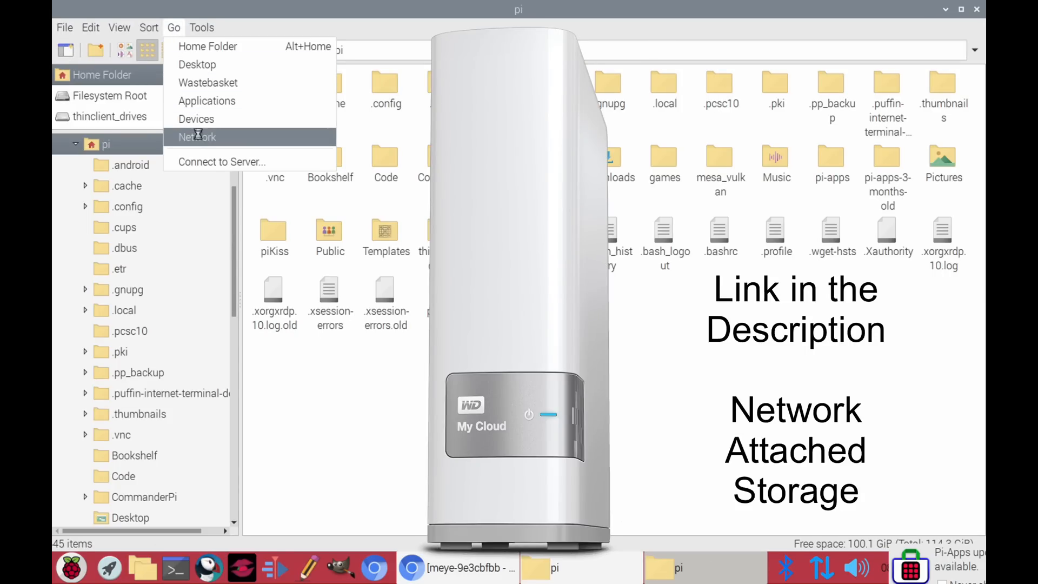
{"action": "left_click", "coordinate": [197, 137]}
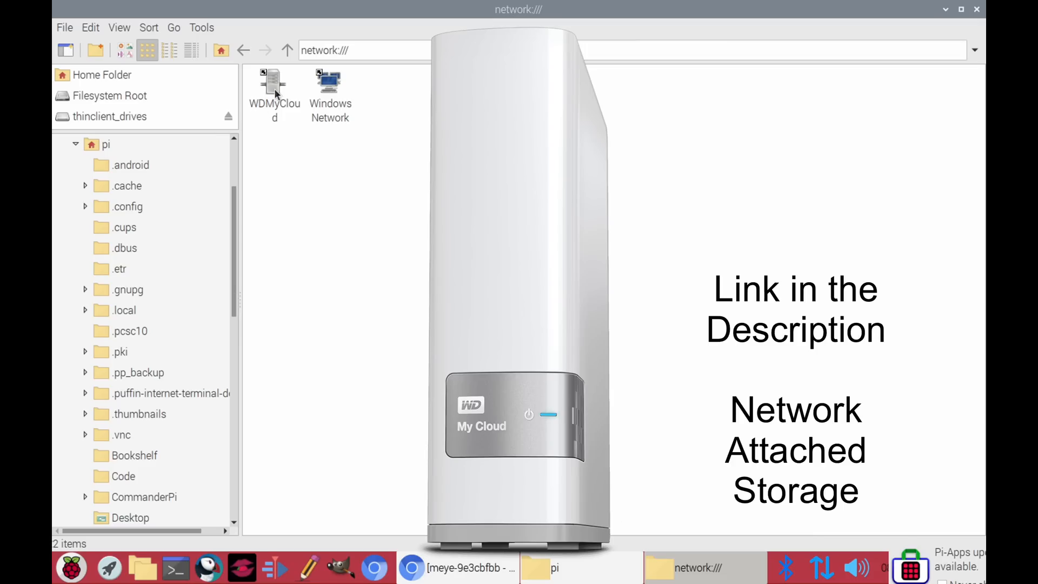
{"action": "double_click", "coordinate": [274, 84]}
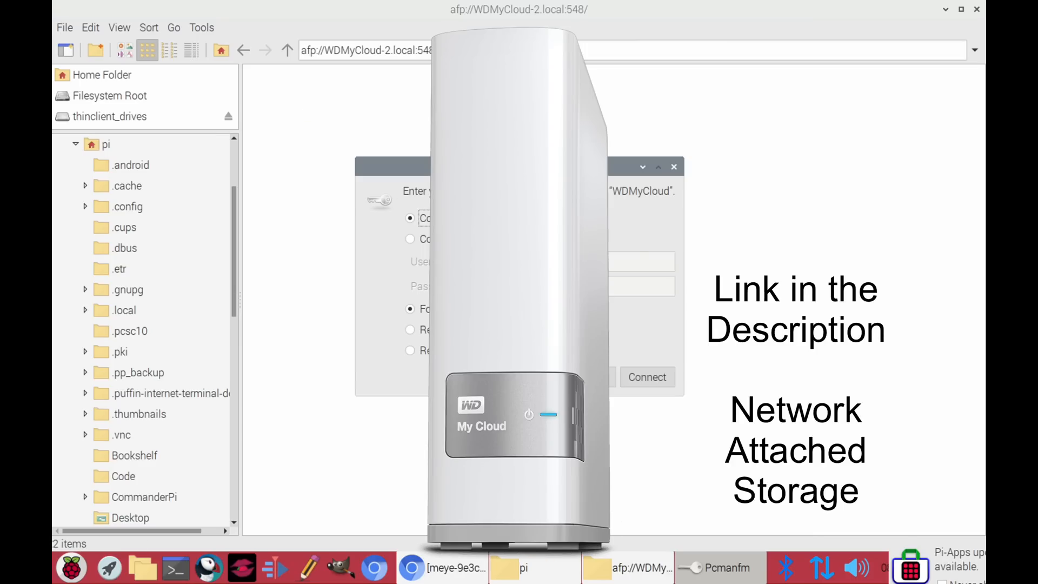
{"action": "left_click", "coordinate": [647, 376]}
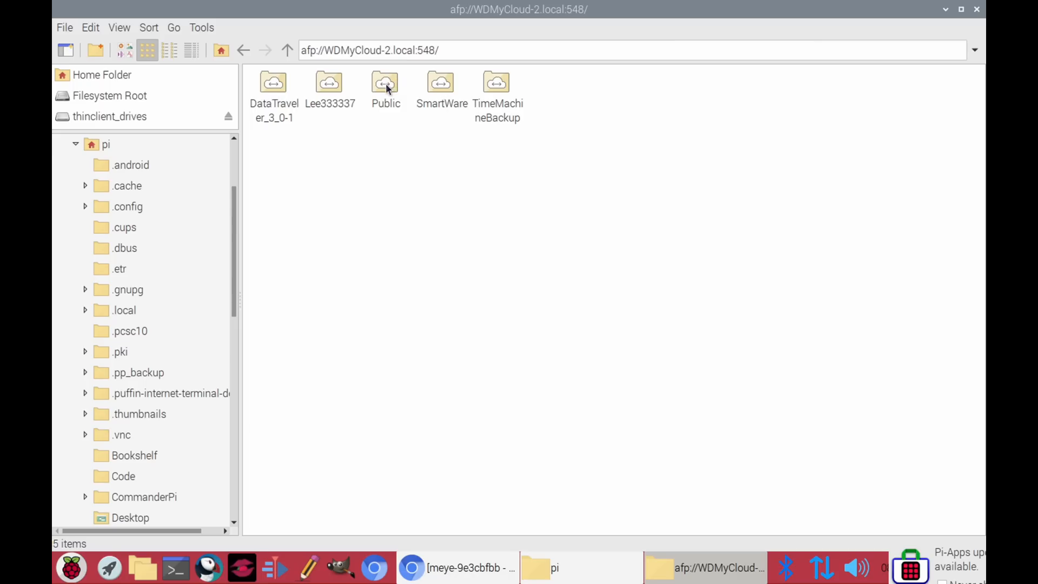
- Mount the WDMyCloud Public share with an anonymous connection
{"action": "double_click", "coordinate": [385, 82]}
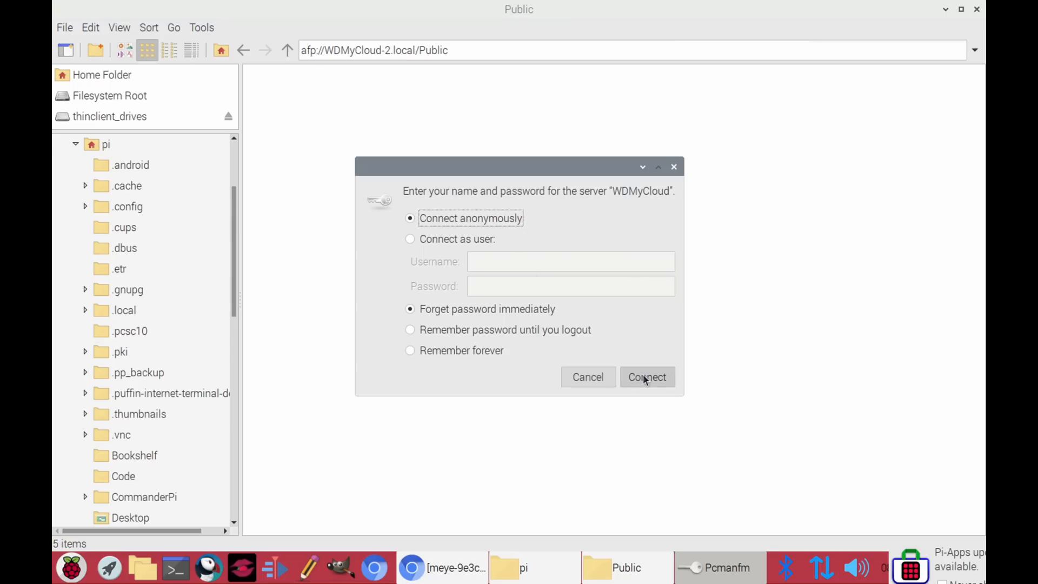
{"action": "left_click", "coordinate": [647, 376]}
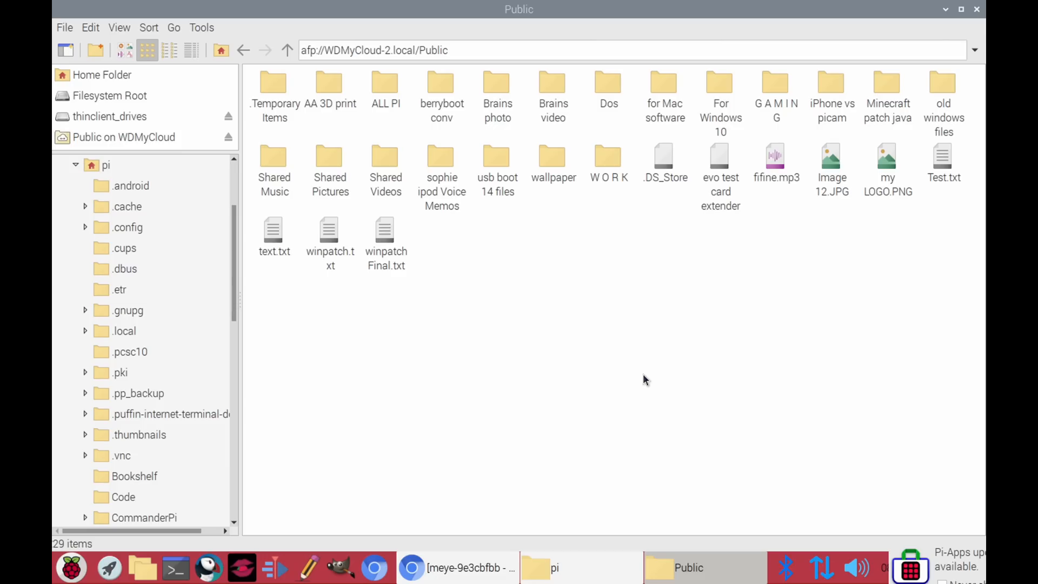
{"action": "mouse_move", "coordinate": [463, 553]}
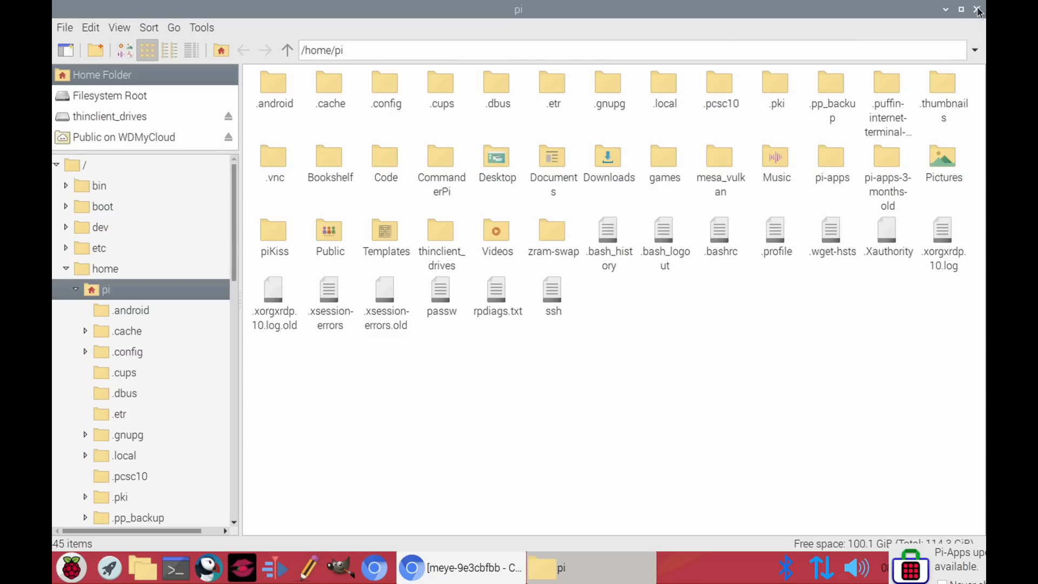
- Close File Manager and bring up the motionEye preferences panel beside the garden feed
{"action": "left_click", "coordinate": [976, 8]}
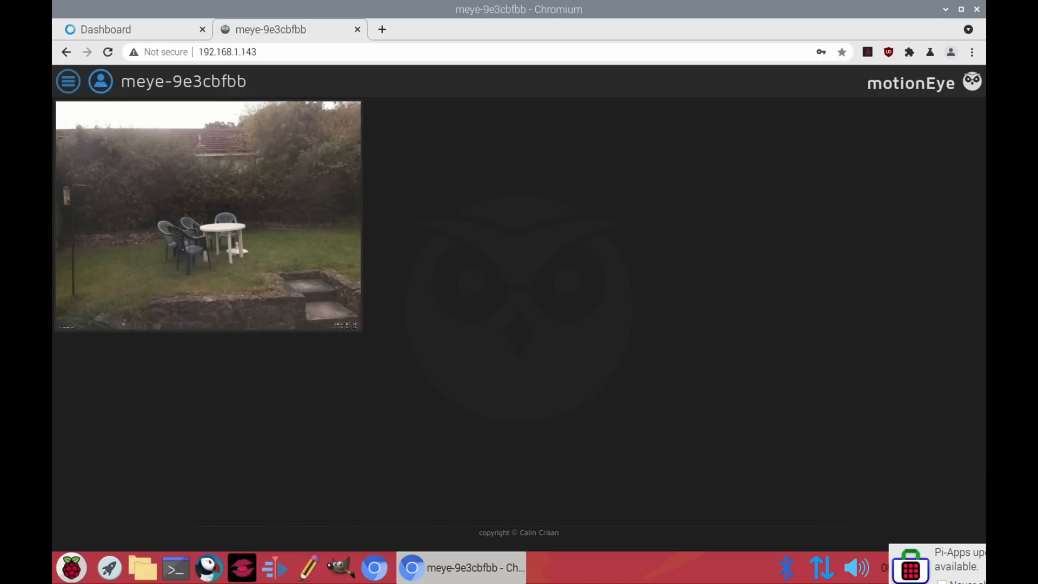
{"action": "left_click", "coordinate": [67, 81]}
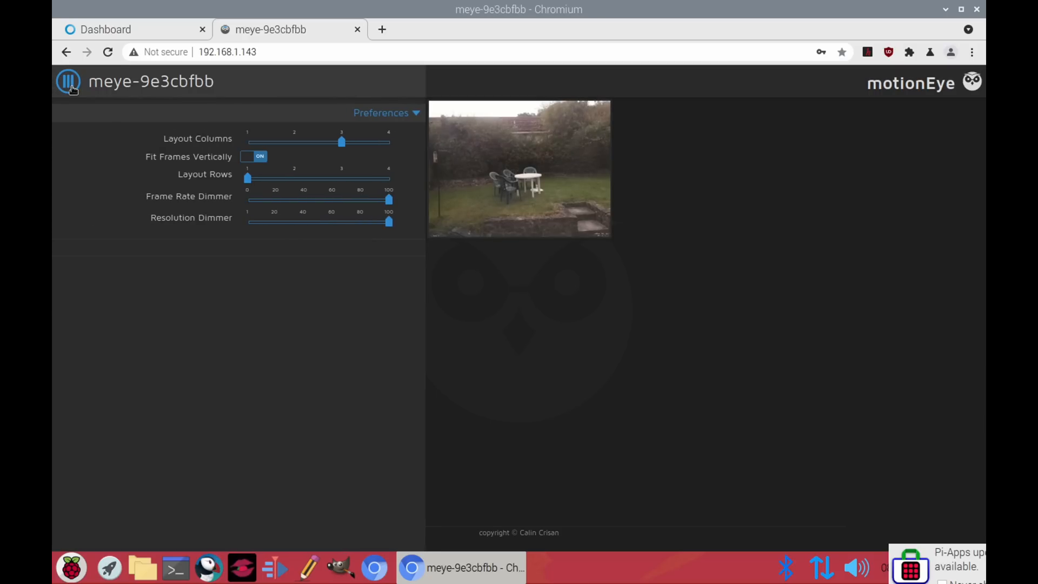
{"action": "mouse_move", "coordinate": [181, 295]}
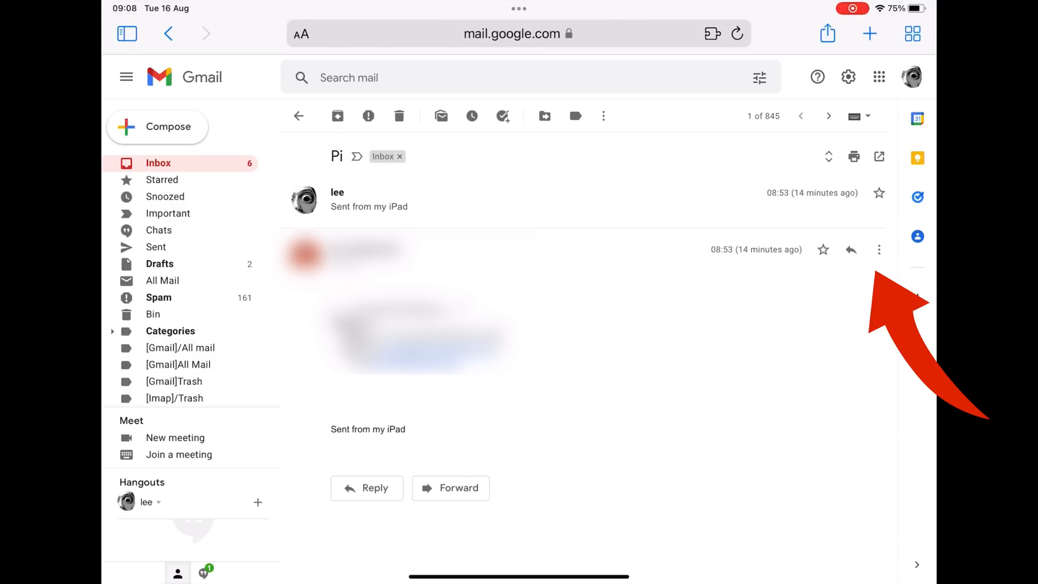
- Show the original source of the Pi email from its three-dot menu
{"action": "left_click", "coordinate": [878, 250]}
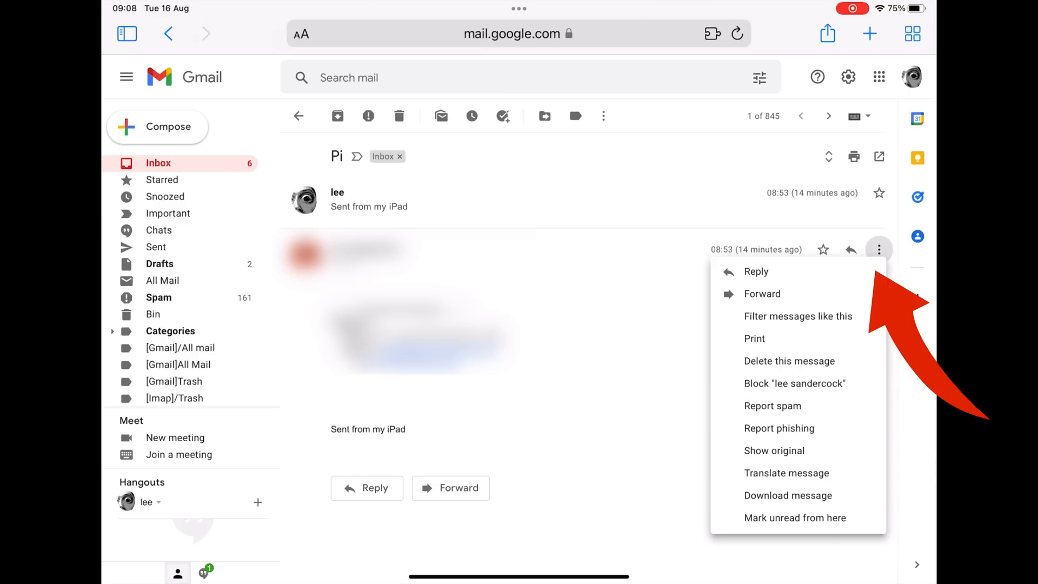
{"action": "mouse_move", "coordinate": [774, 451]}
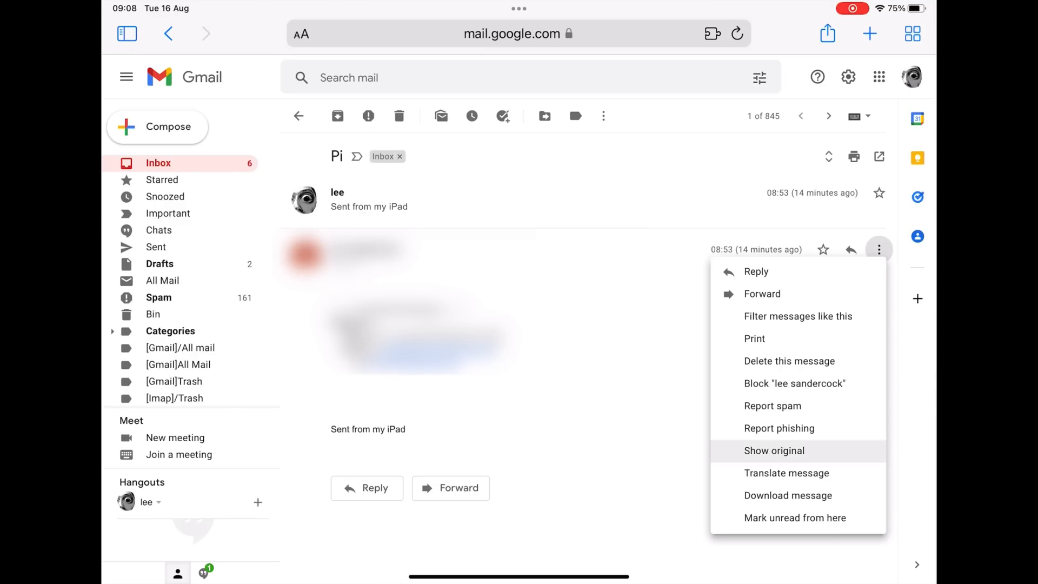
{"action": "left_click", "coordinate": [773, 451]}
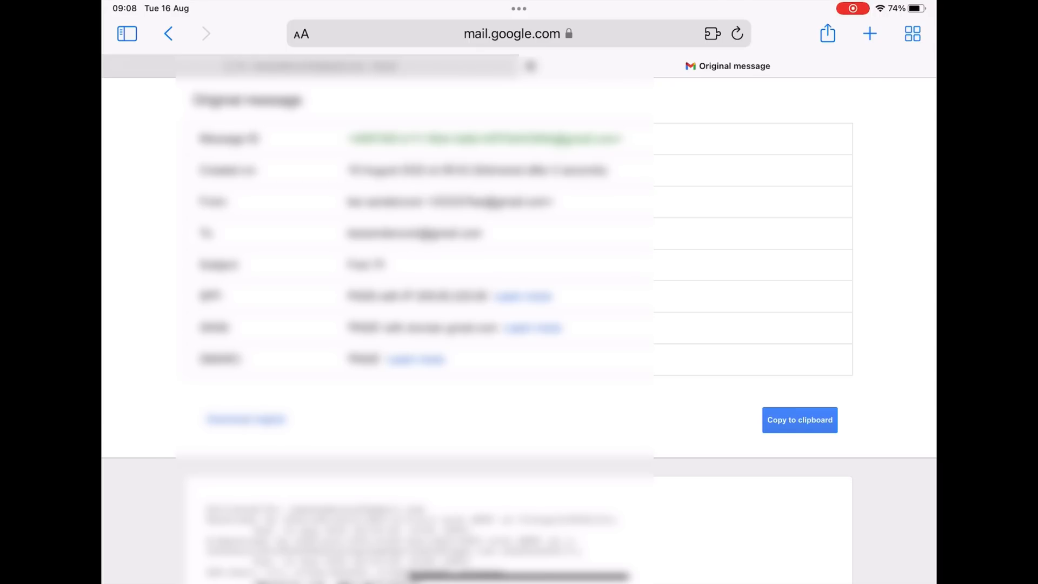
- Find 'rec' on the source page via Share > Find on Page and step through the matches
{"action": "left_click", "coordinate": [826, 34]}
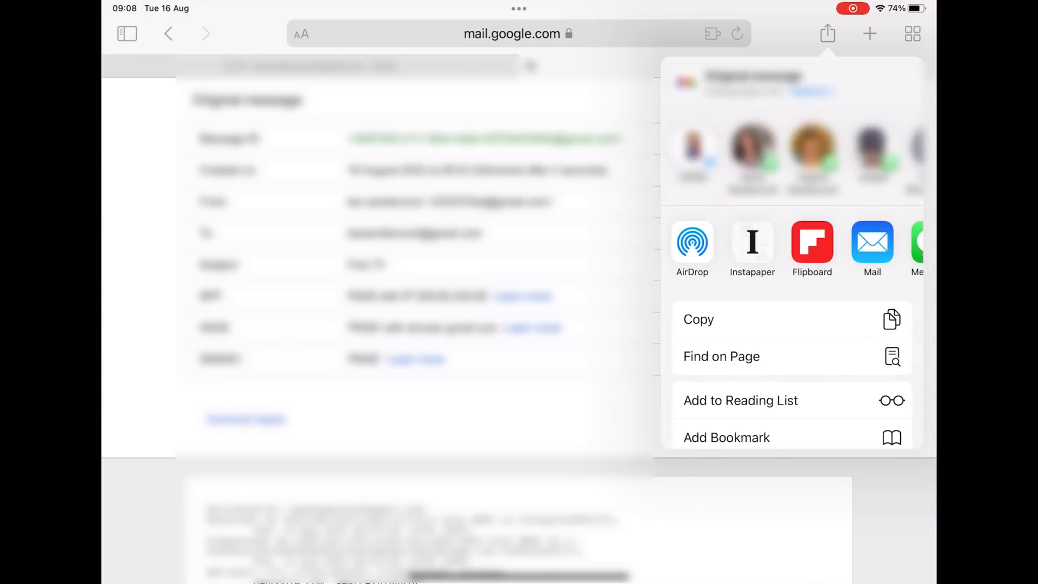
{"action": "left_click", "coordinate": [721, 357]}
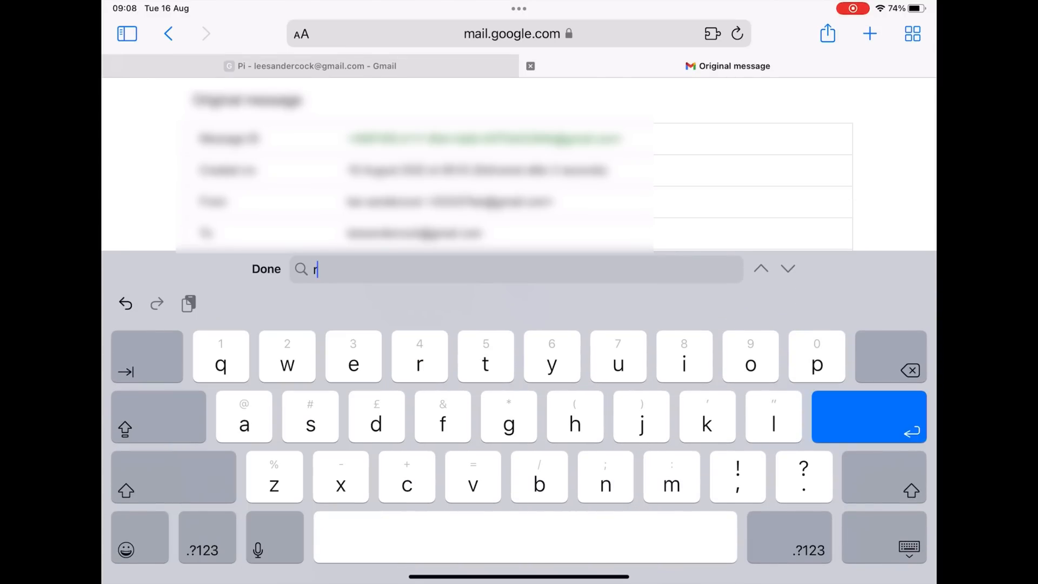
{"action": "type", "text": "ec"}
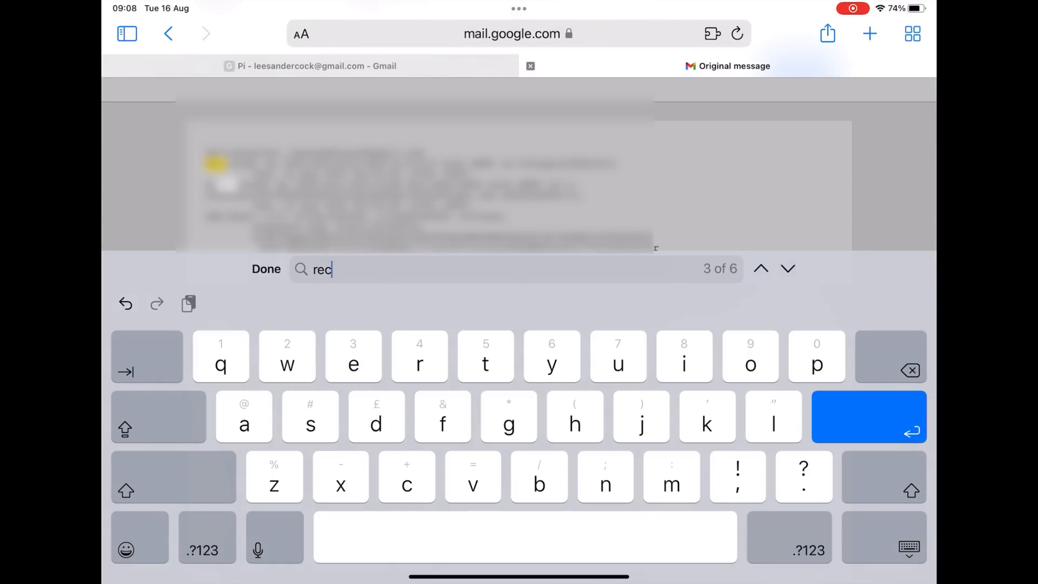
{"action": "left_click", "coordinate": [786, 268]}
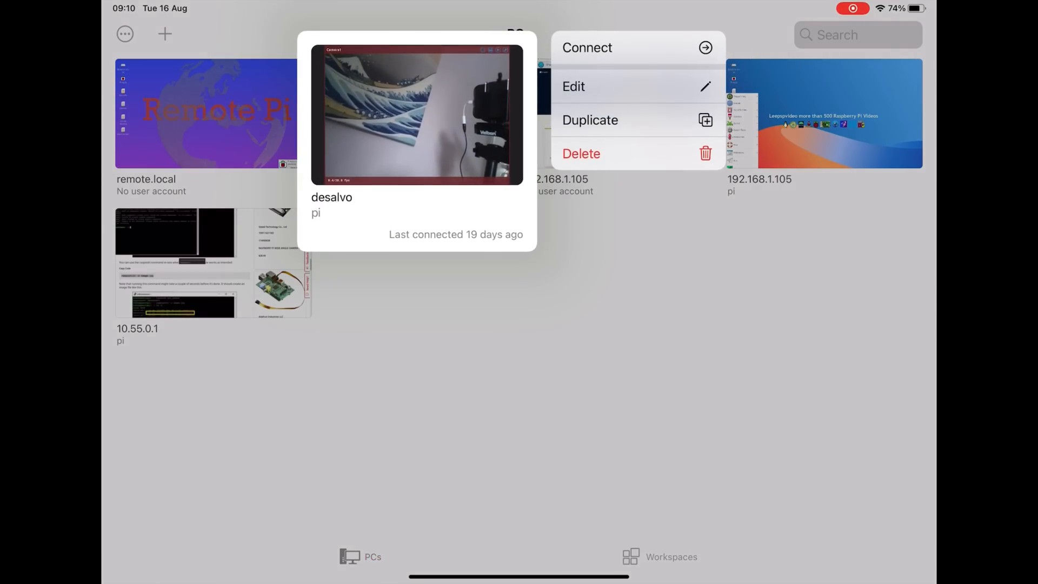
- Edit the desalvo connection's PC name to the public IP:3389 and save it
{"action": "left_click", "coordinate": [573, 87]}
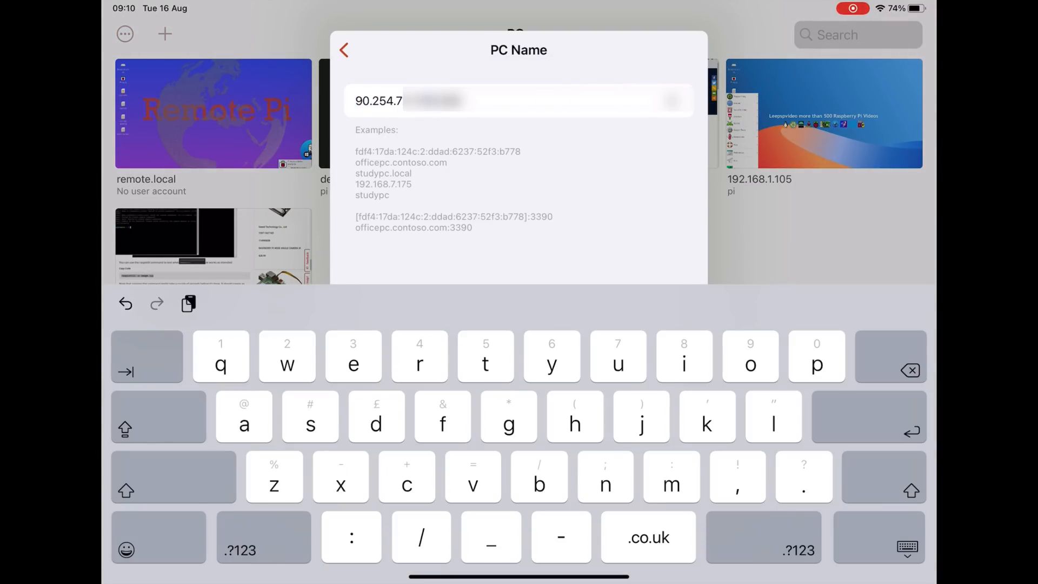
{"action": "left_click", "coordinate": [346, 48]}
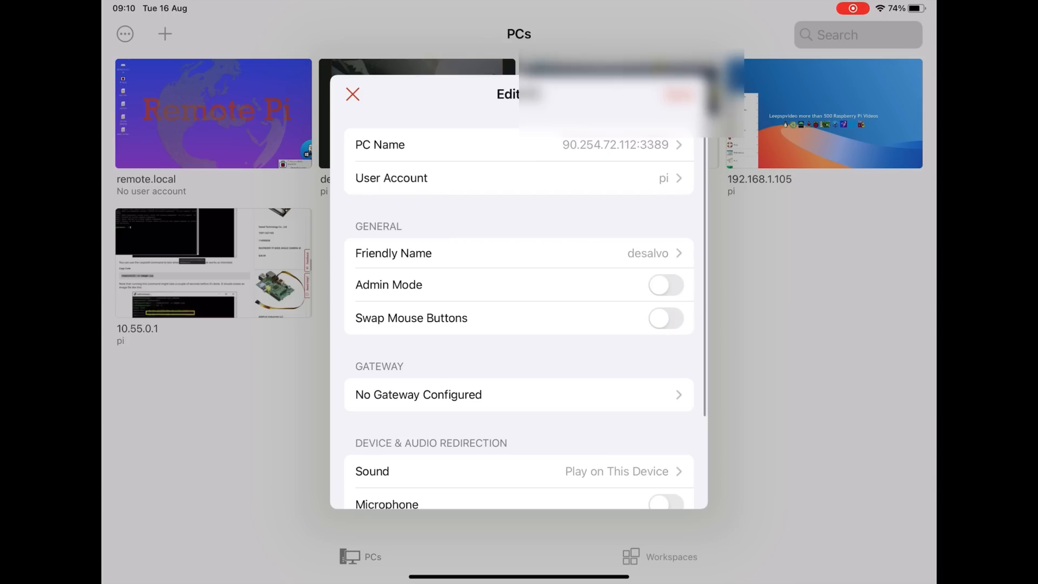
{"action": "left_click", "coordinate": [353, 94]}
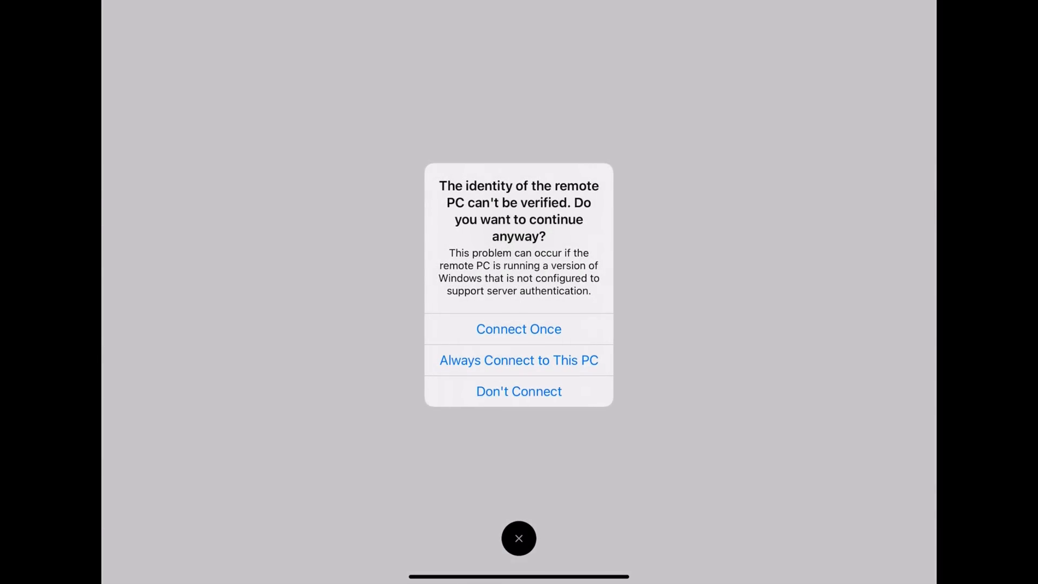
{"action": "left_click", "coordinate": [519, 329]}
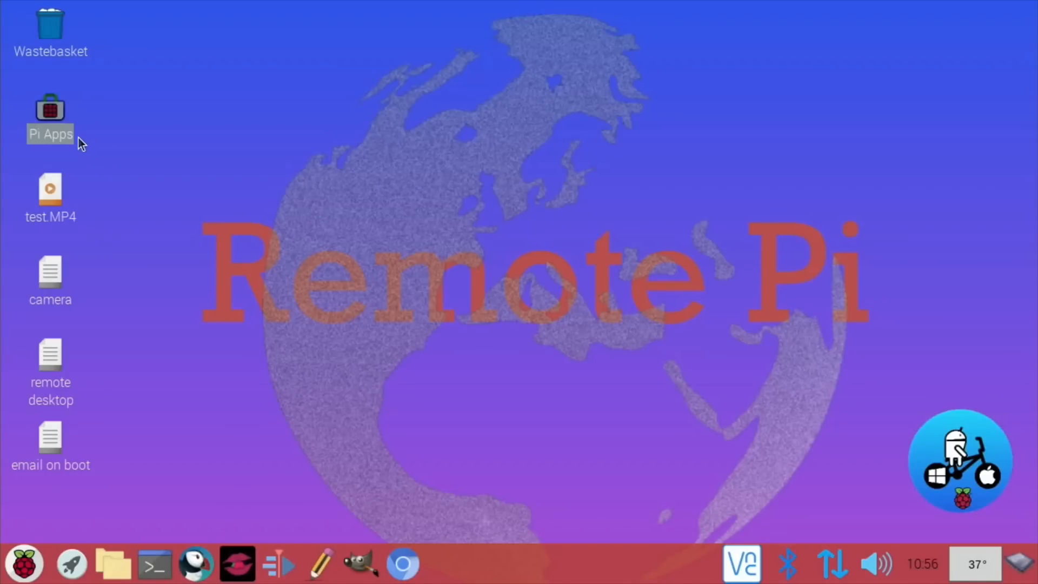
- Launch Pi-Apps and install Thunderbird from Internet > Communication
{"action": "double_click", "coordinate": [50, 108]}
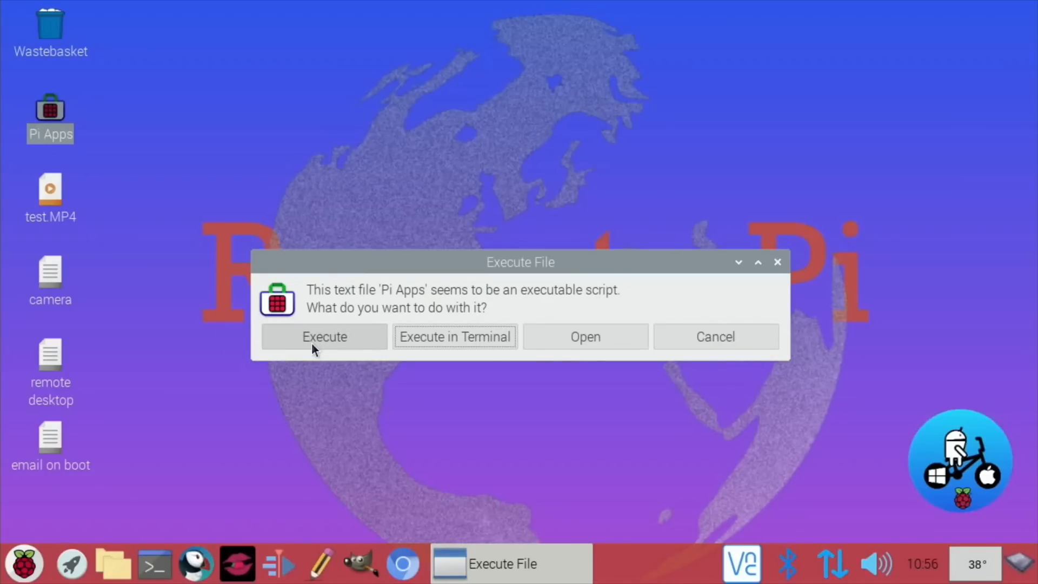
{"action": "left_click", "coordinate": [325, 337]}
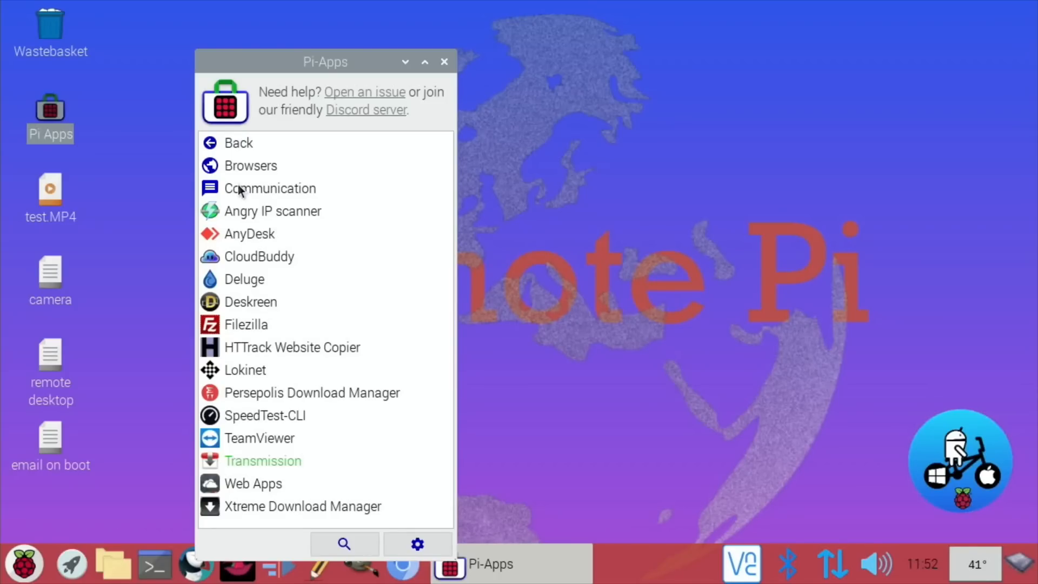
{"action": "left_click", "coordinate": [270, 188]}
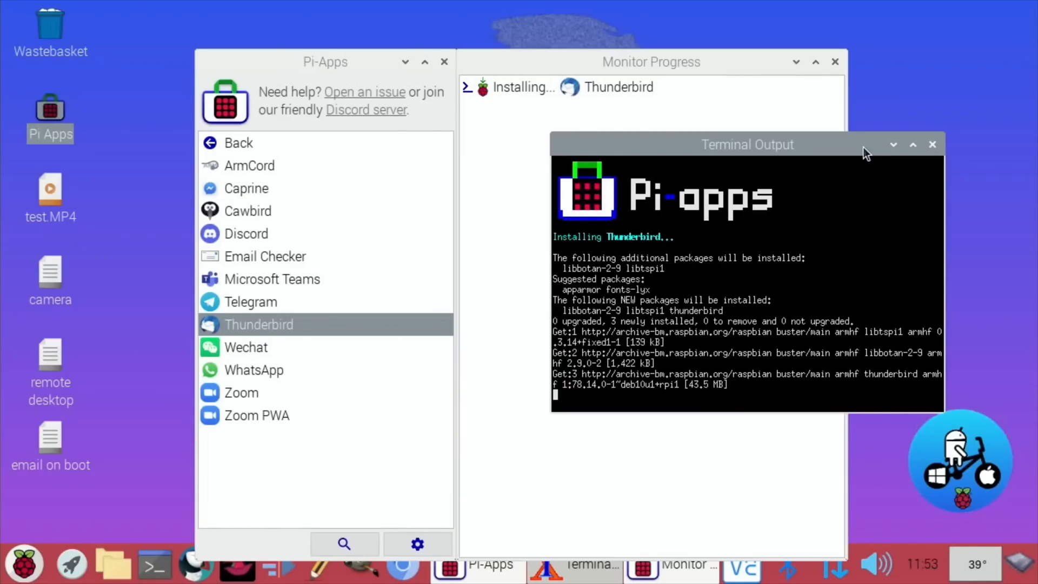
{"action": "left_click", "coordinate": [932, 144]}
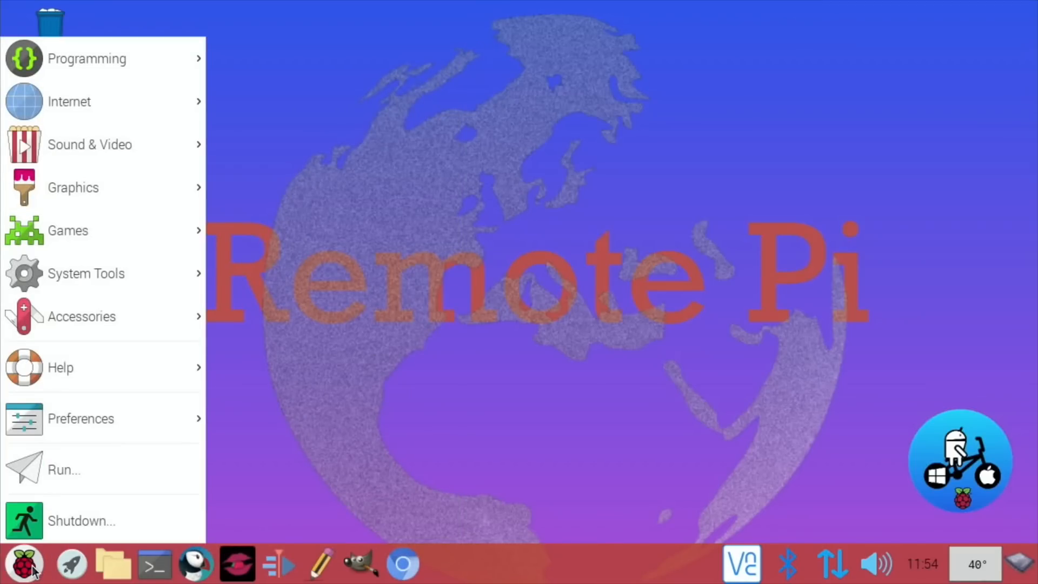
{"action": "mouse_move", "coordinate": [80, 113]}
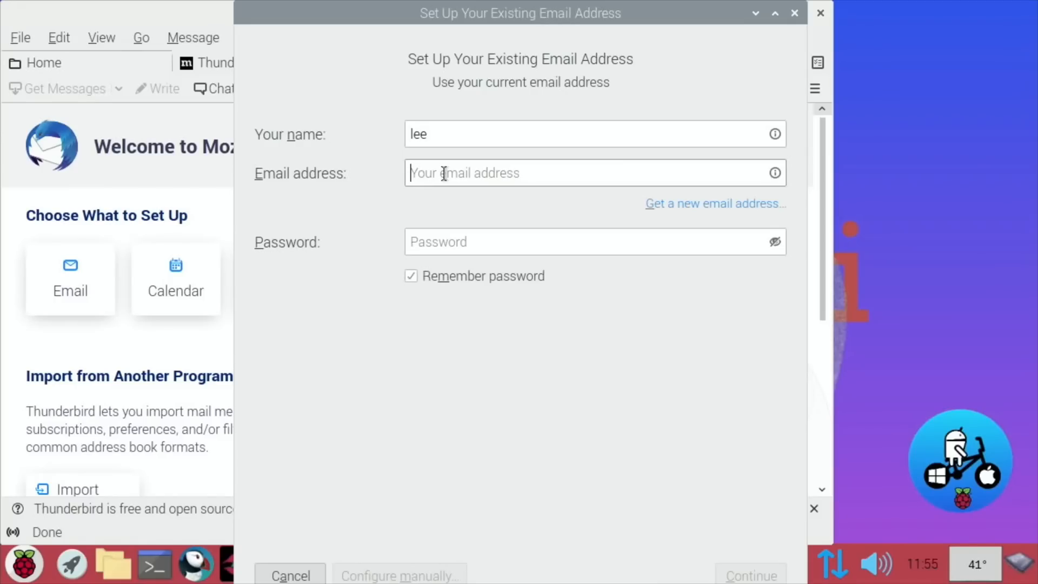
- Enter the Gmail password, finish the IMAP account setup and continue the Google sign-in
{"action": "type", "text": "password"}
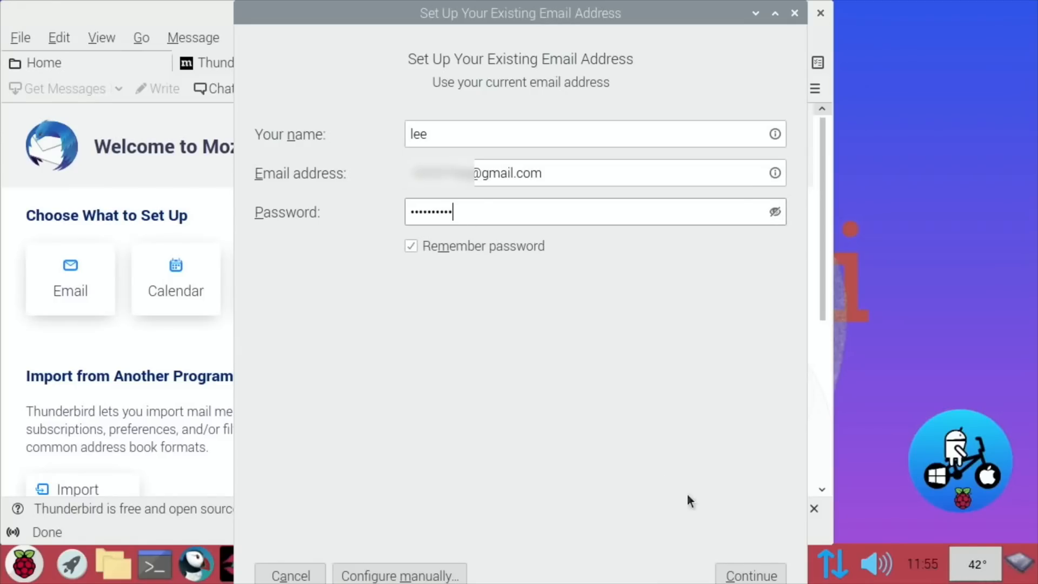
{"action": "left_click", "coordinate": [750, 576]}
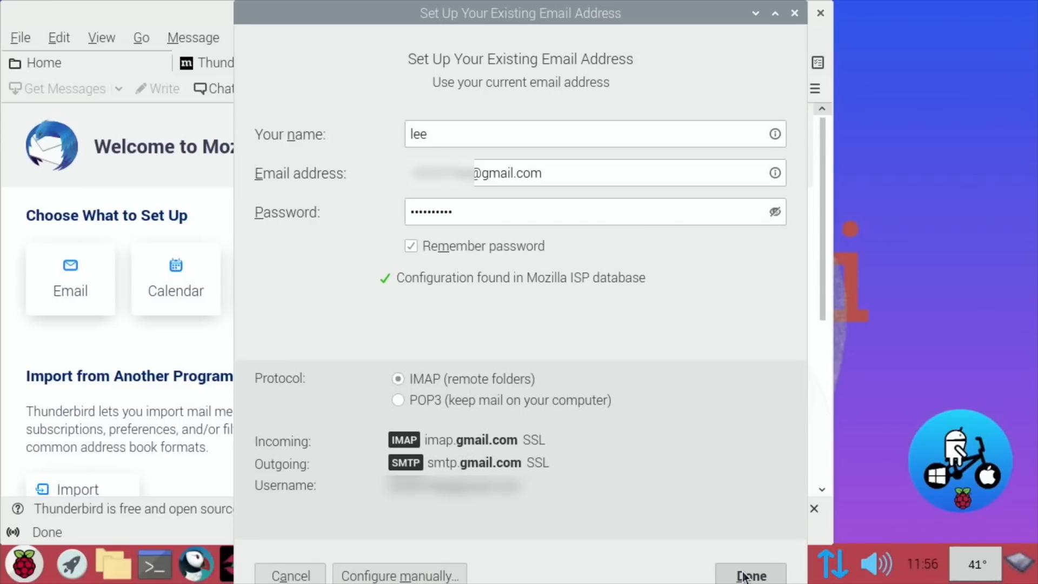
{"action": "left_click", "coordinate": [752, 575]}
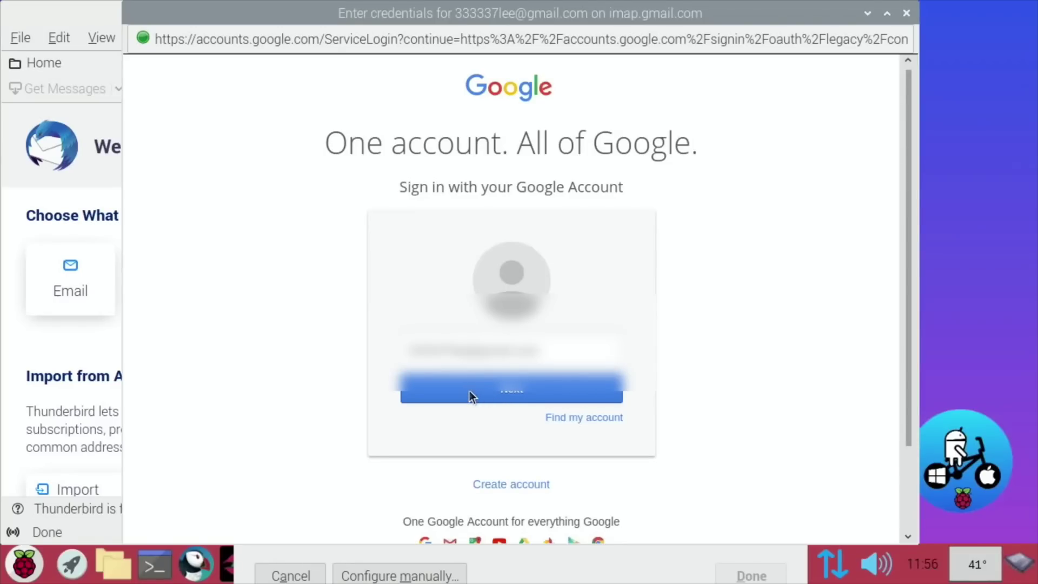
{"action": "left_click", "coordinate": [511, 390]}
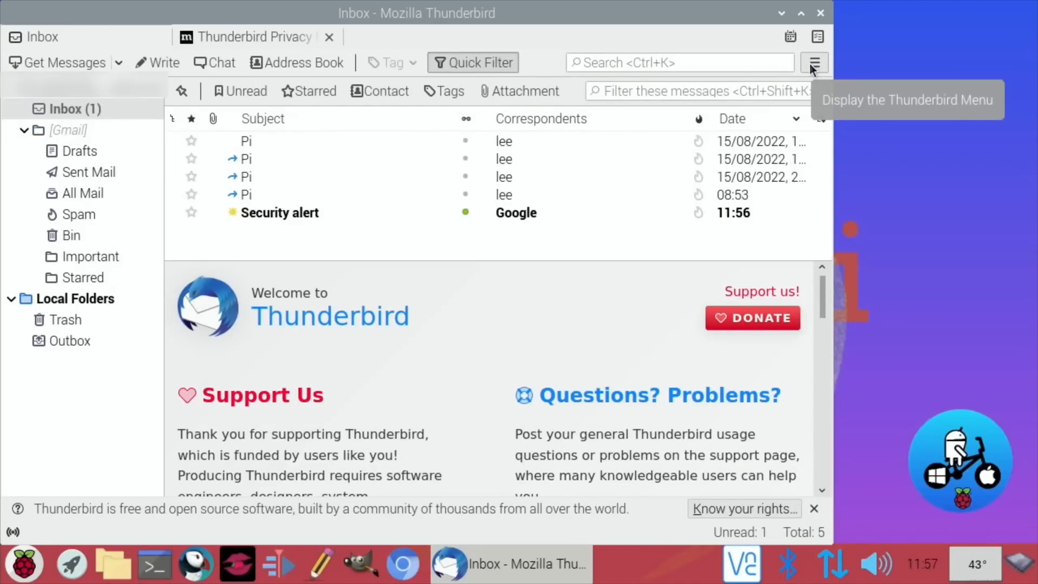
{"action": "left_click", "coordinate": [815, 61]}
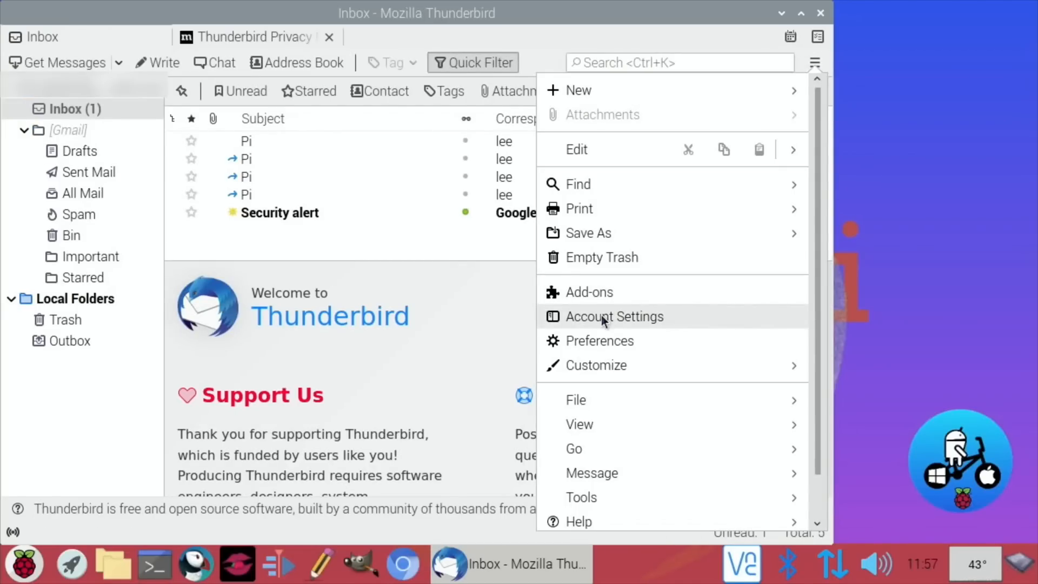
{"action": "left_click", "coordinate": [614, 316]}
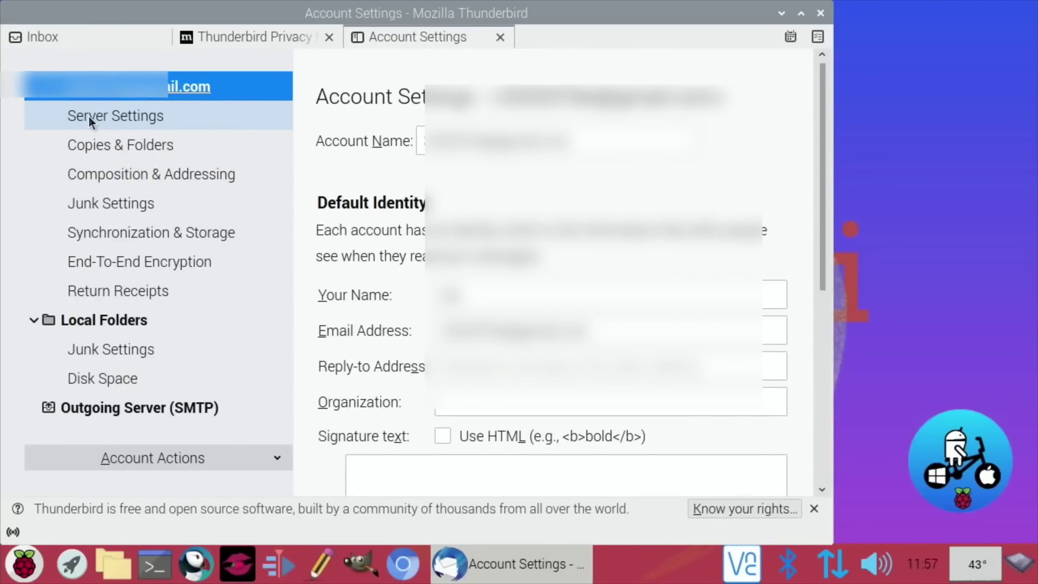
{"action": "left_click", "coordinate": [114, 115]}
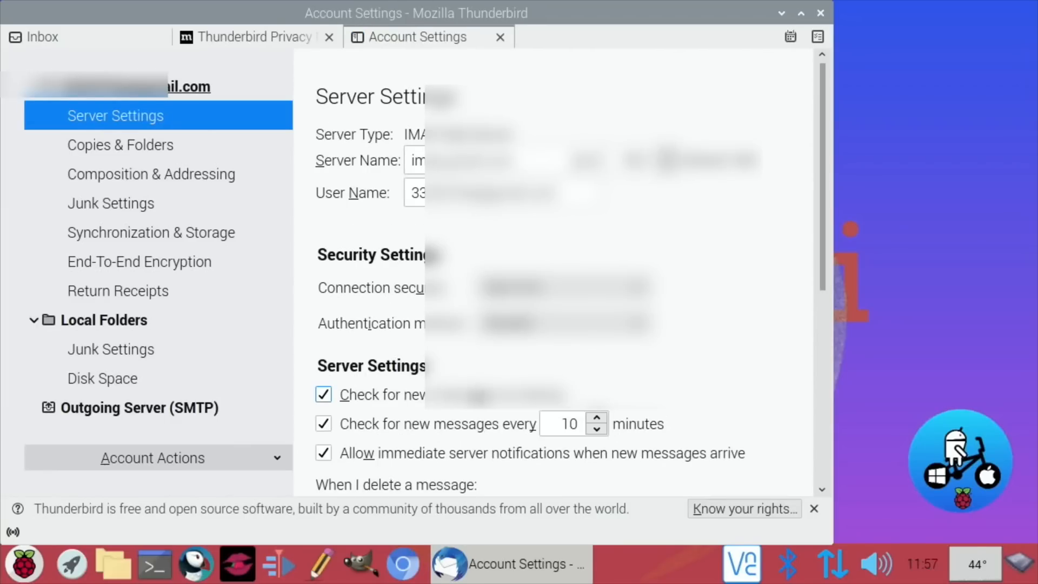
{"action": "left_click", "coordinate": [575, 424]}
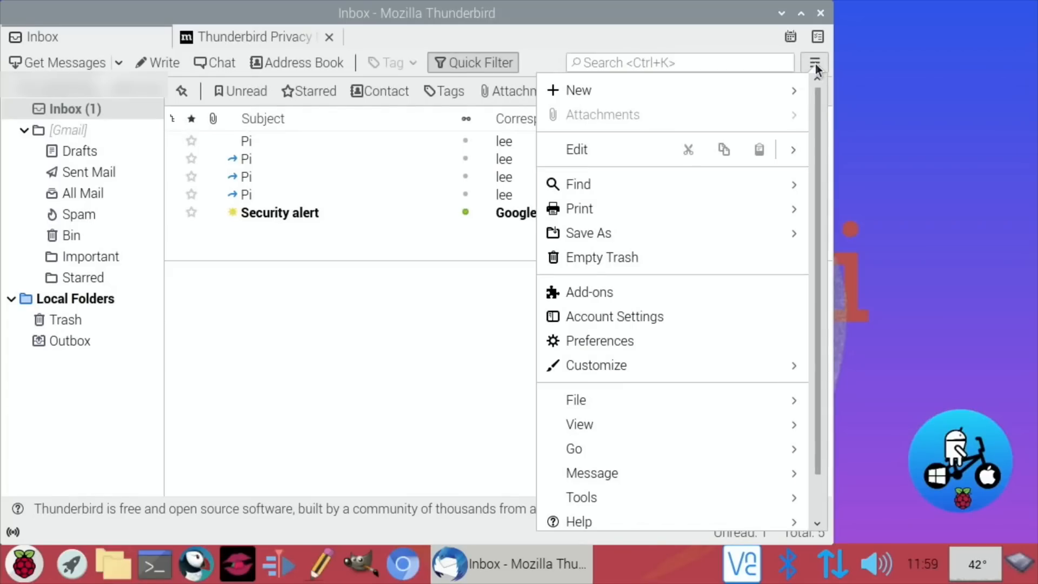
- Create a new message filter named 'pi forward email' that does not run manually
{"action": "left_click", "coordinate": [581, 497]}
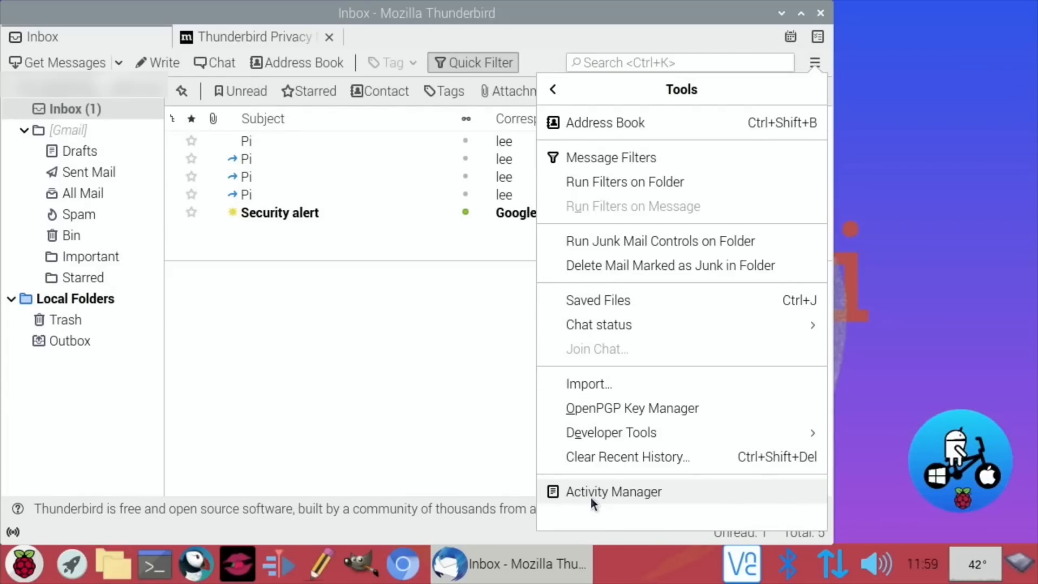
{"action": "left_click", "coordinate": [611, 158]}
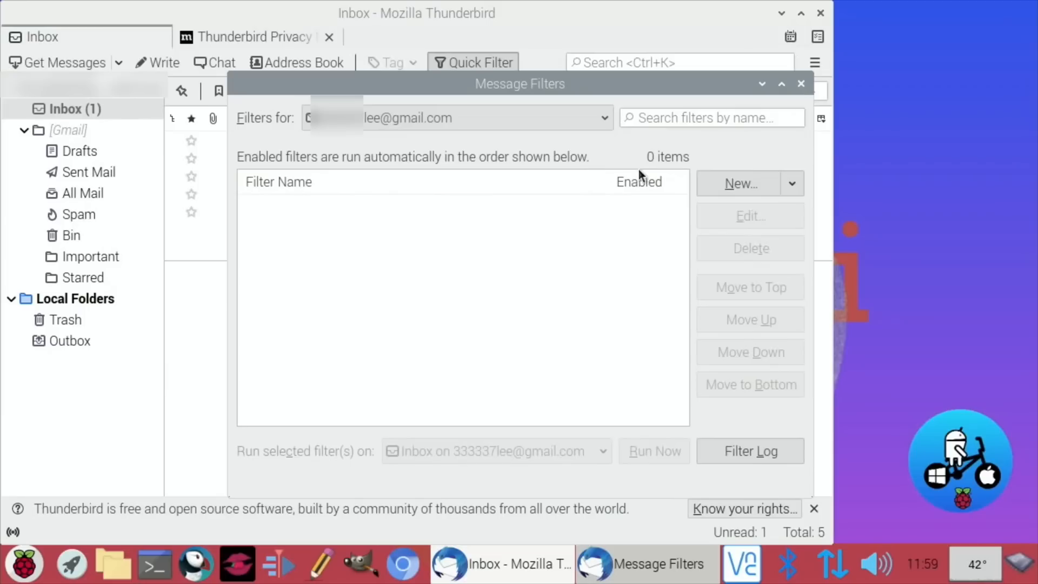
{"action": "left_click", "coordinate": [741, 183]}
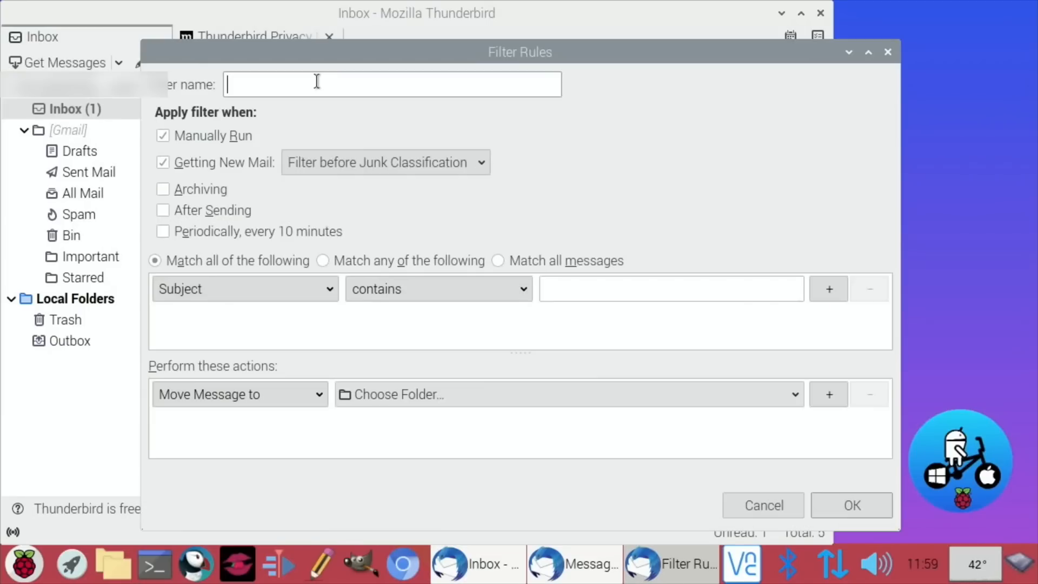
{"action": "type", "text": "pi"}
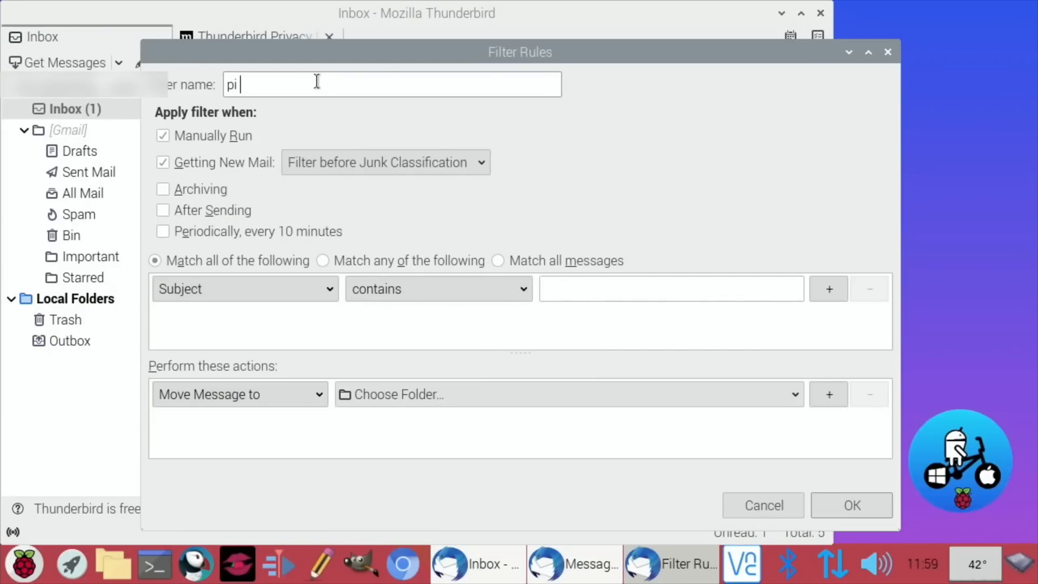
{"action": "type", "text": "forward email"}
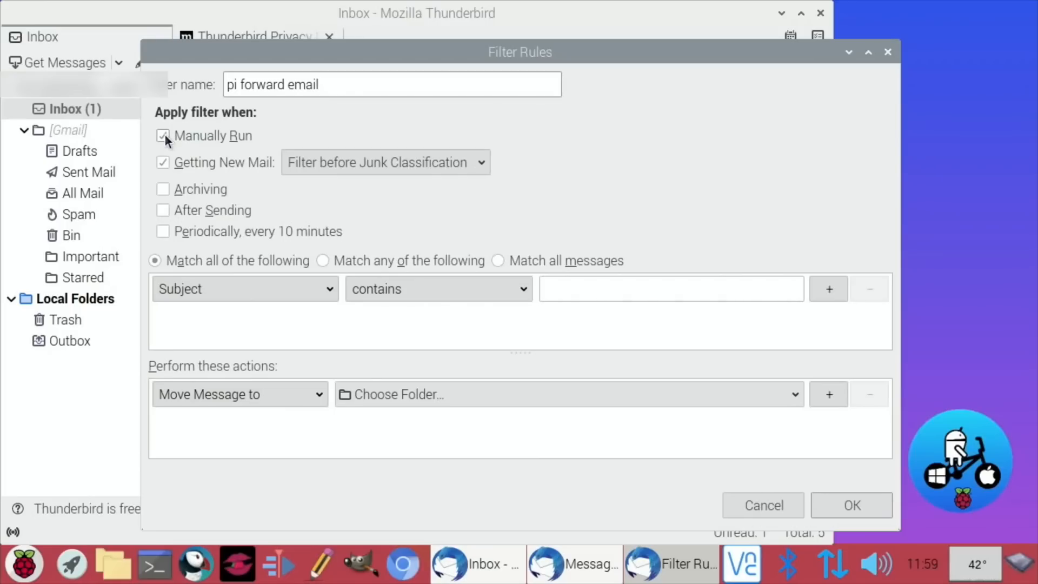
{"action": "left_click", "coordinate": [162, 136]}
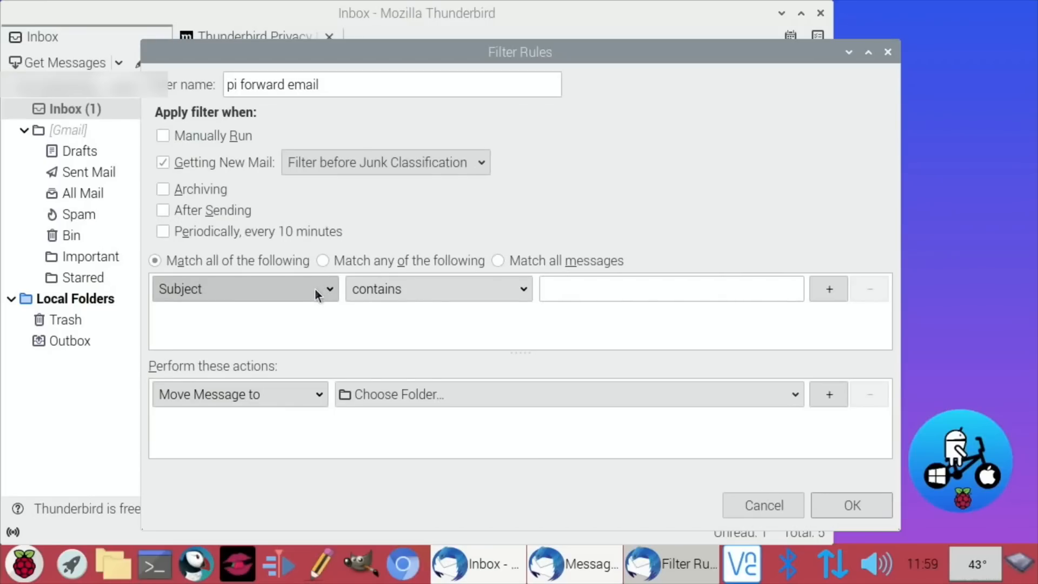
- Match subjects containing 'pi' and set the action to Forward Message to the lee Gmail address
{"action": "left_click", "coordinate": [245, 289]}
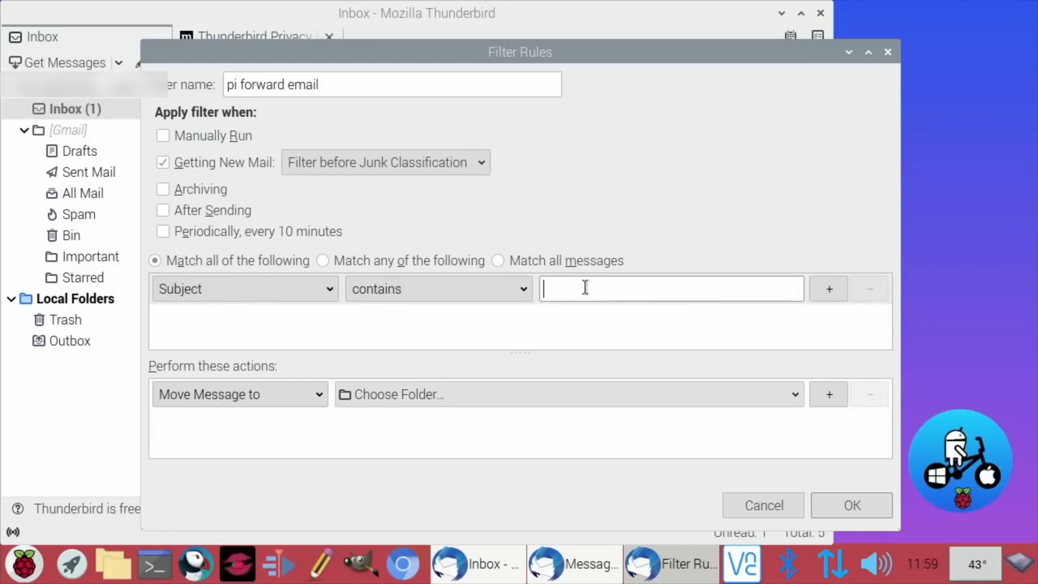
{"action": "type", "text": "pi"}
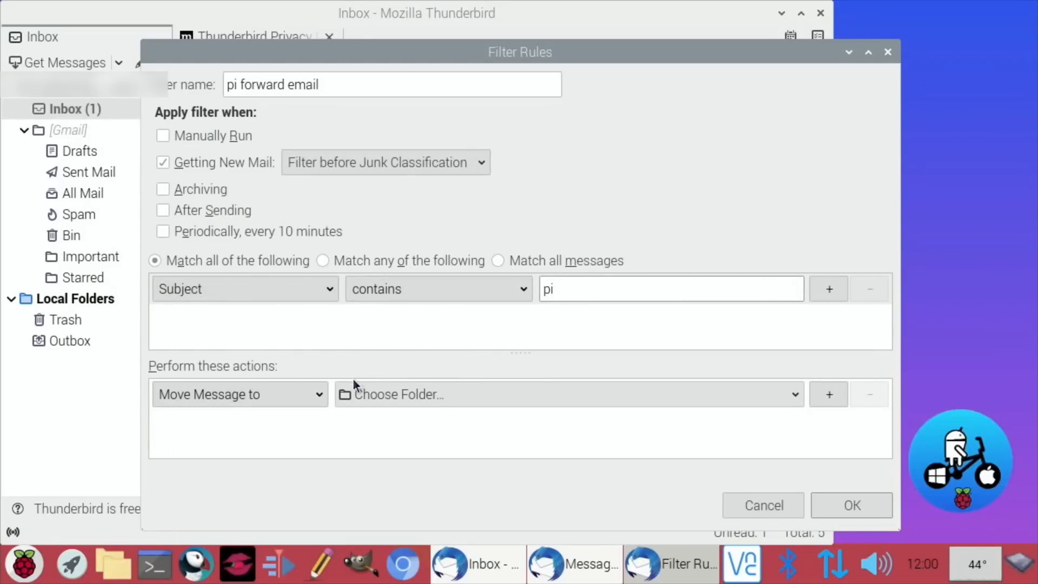
{"action": "left_click", "coordinate": [240, 394]}
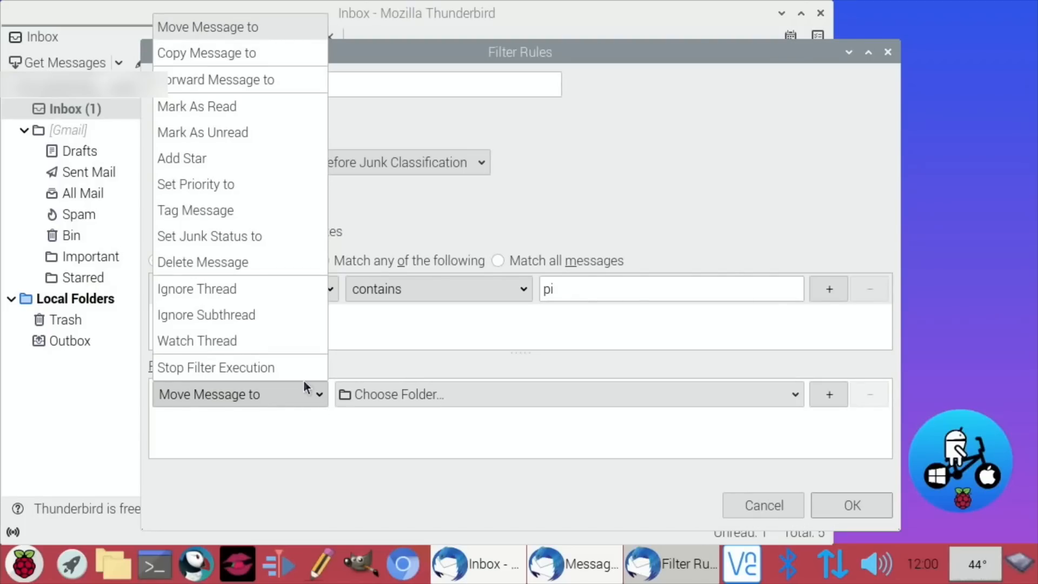
{"action": "mouse_move", "coordinate": [241, 123]}
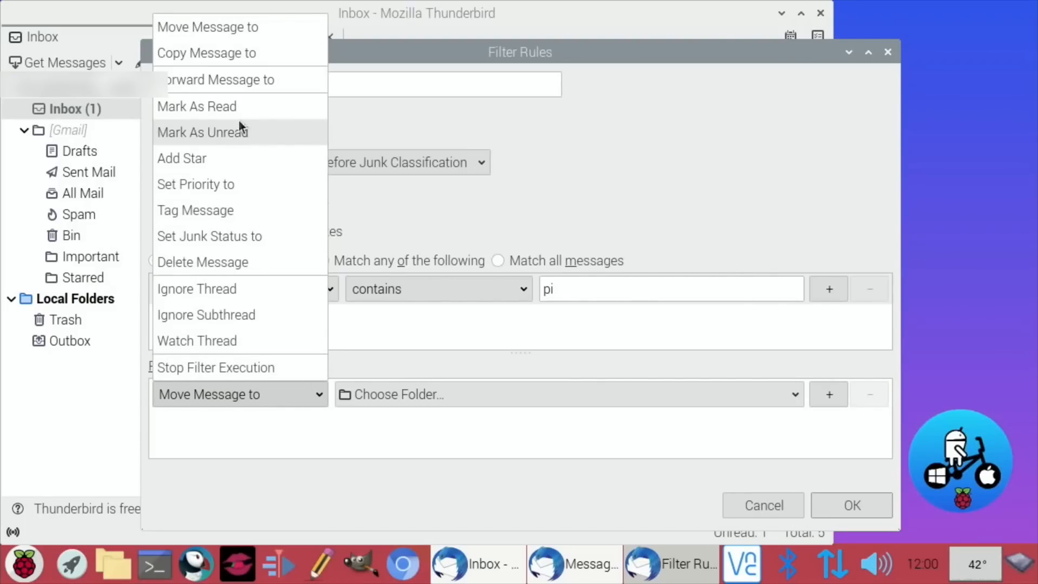
{"action": "left_click", "coordinate": [216, 80]}
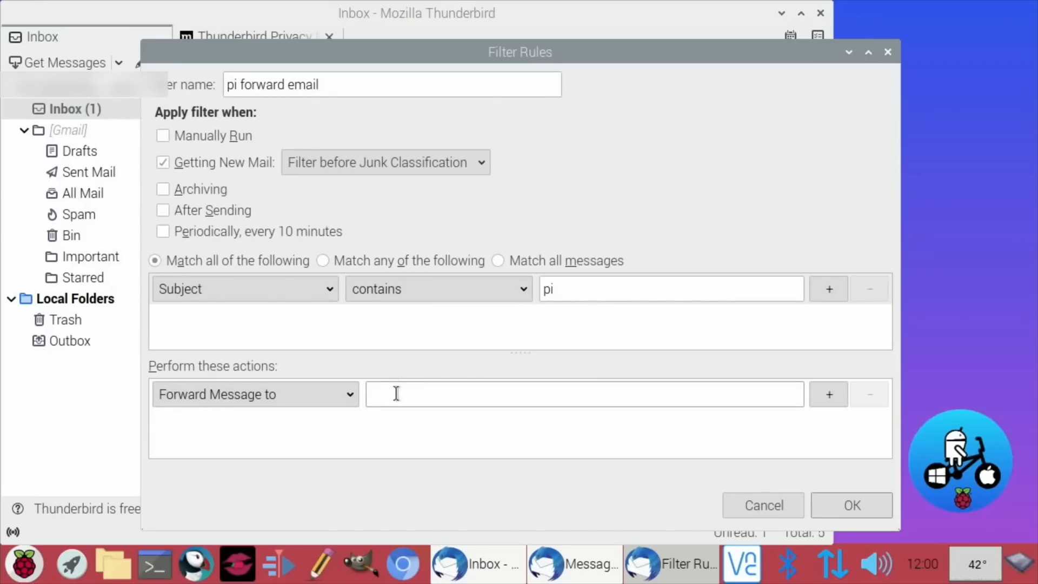
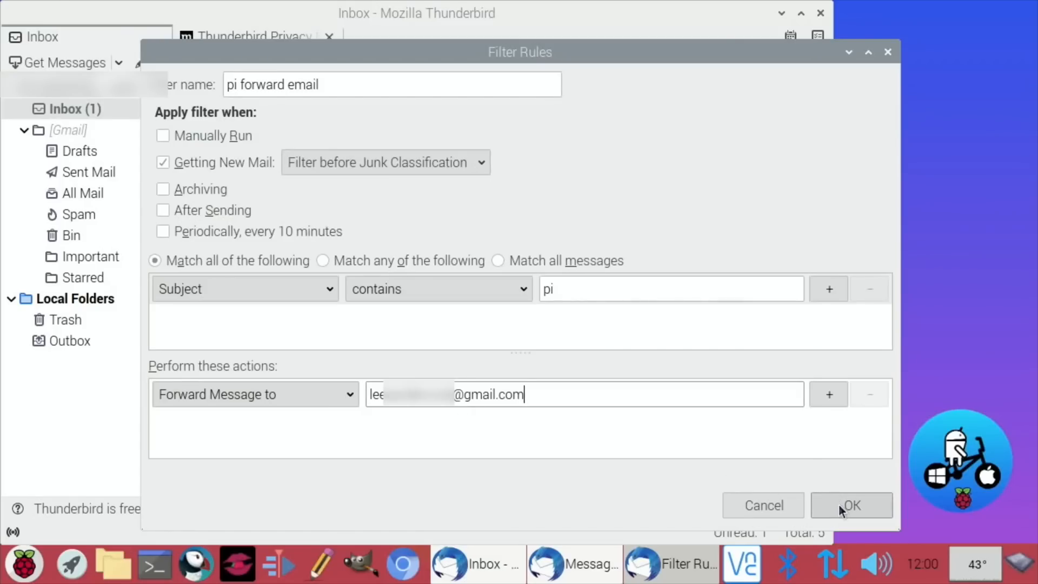
{"action": "left_click", "coordinate": [853, 506]}
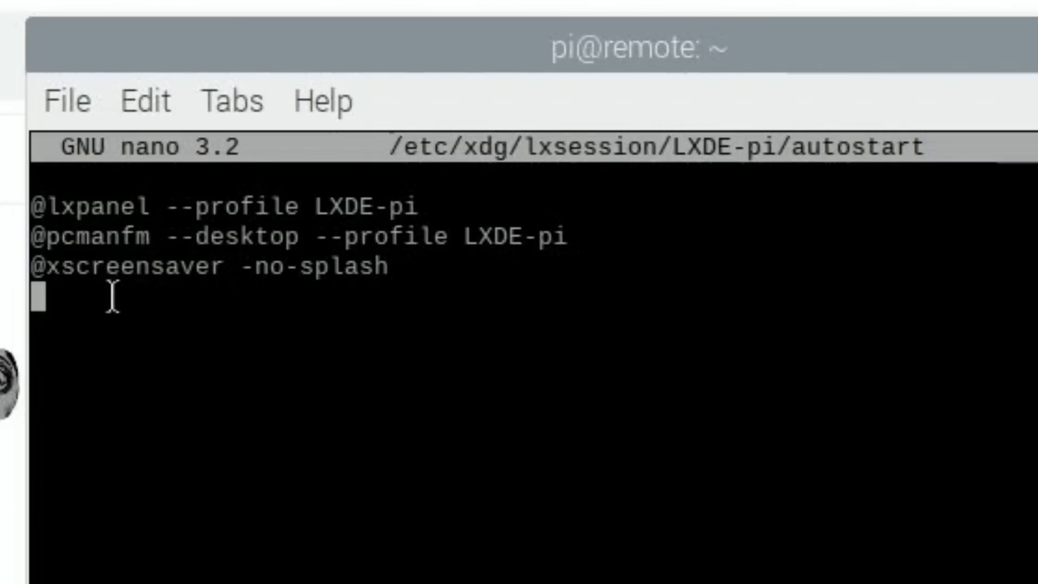
{"action": "type", "text": "@thunderbird"}
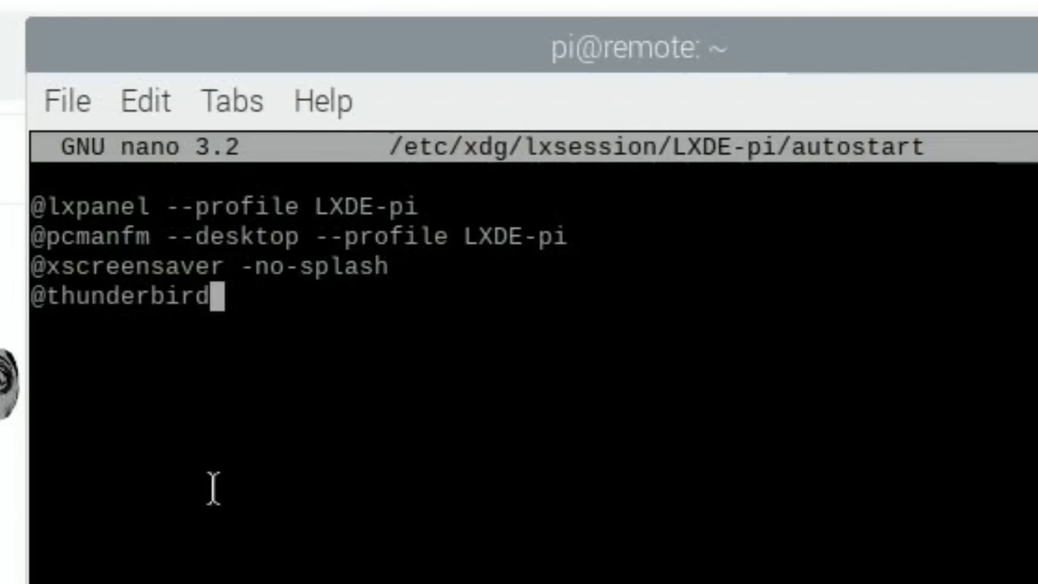
{"action": "mouse_move", "coordinate": [179, 333]}
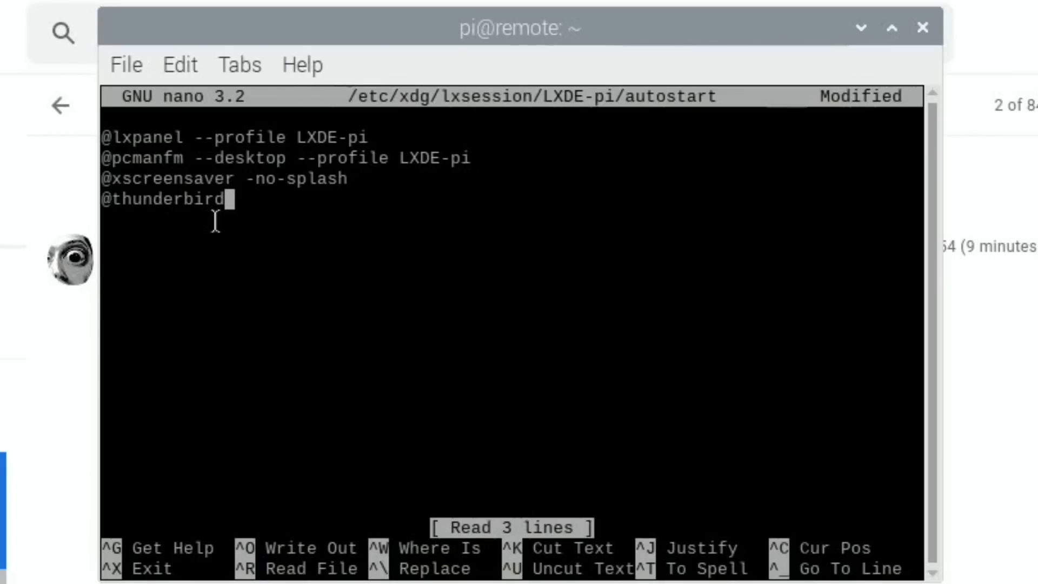
{"action": "key", "text": "ctrl+o"}
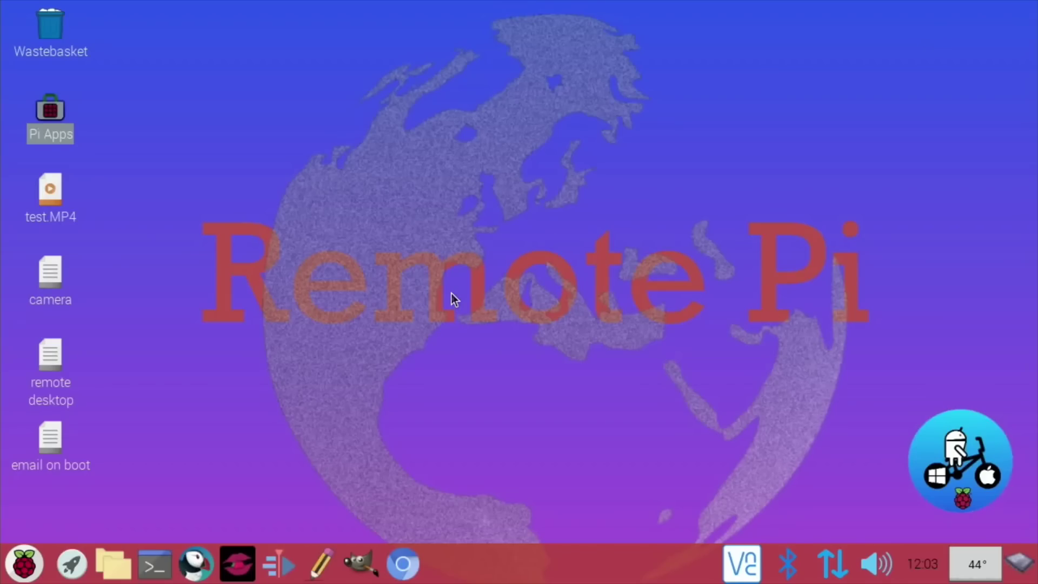
{"action": "mouse_move", "coordinate": [410, 418]}
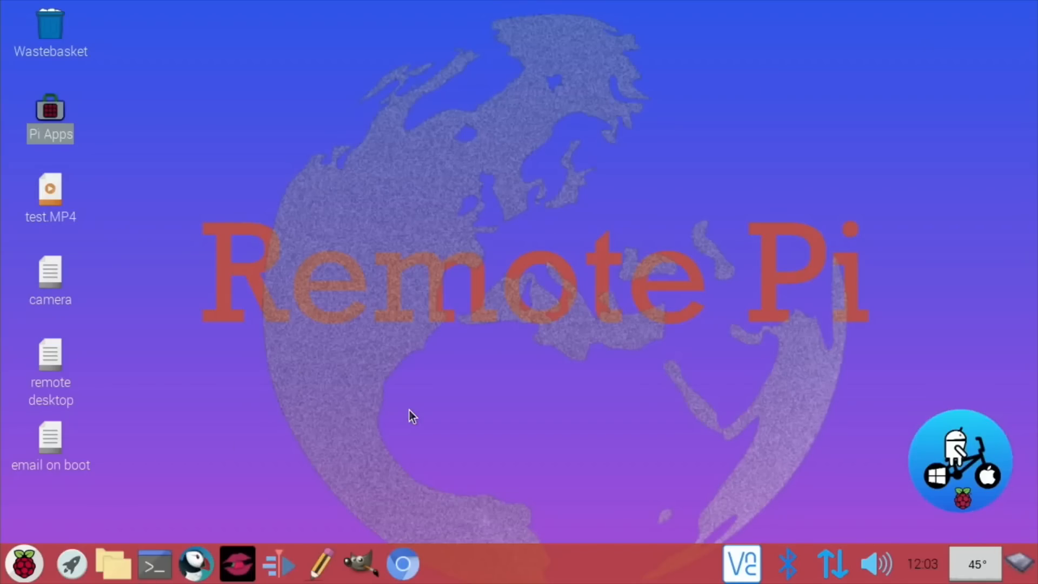